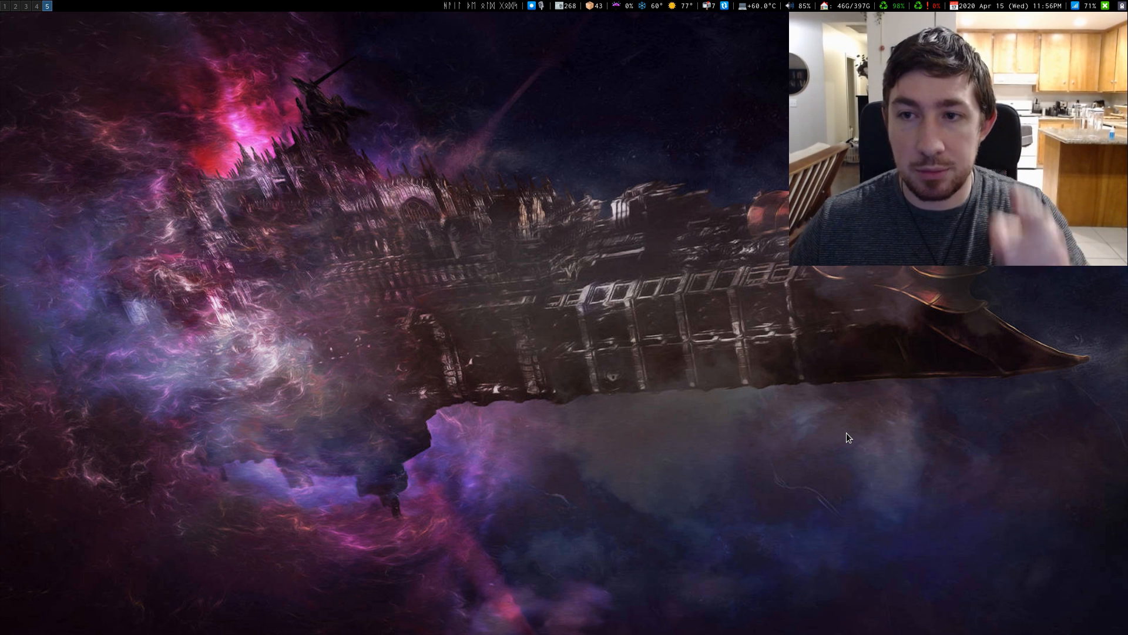
mouse_move(752, 390)
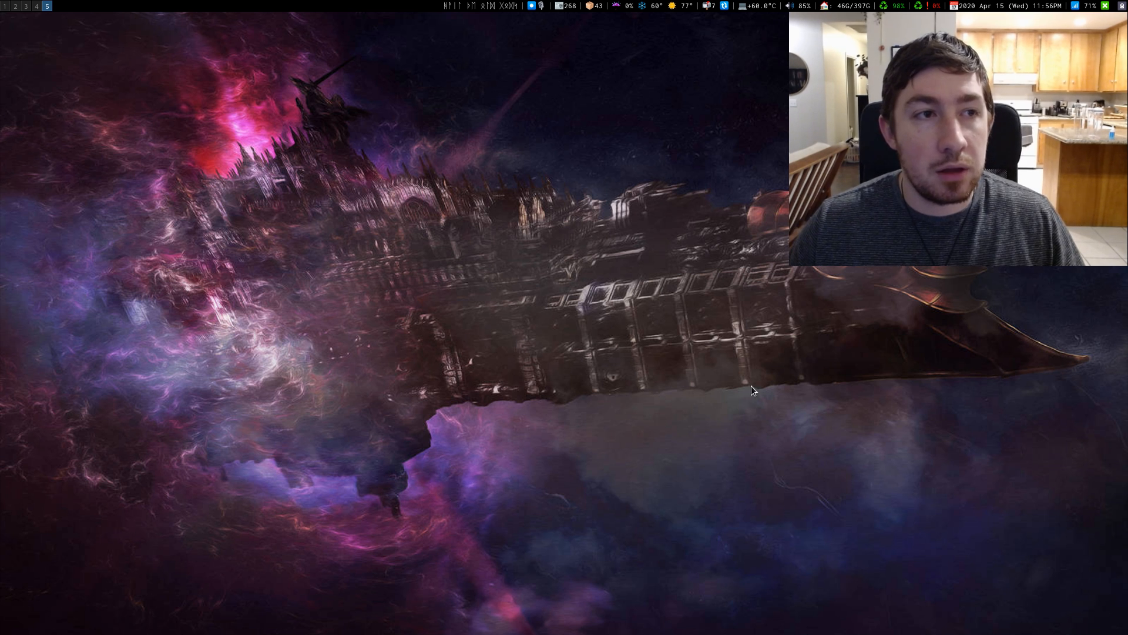
mouse_move(645, 348)
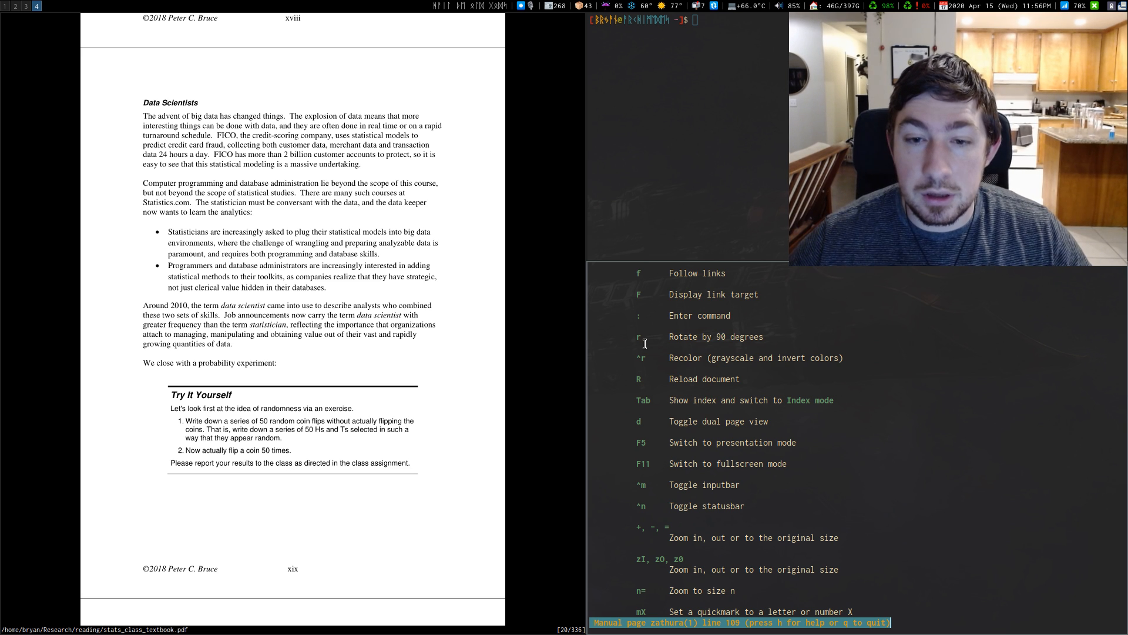
mouse_move(547, 330)
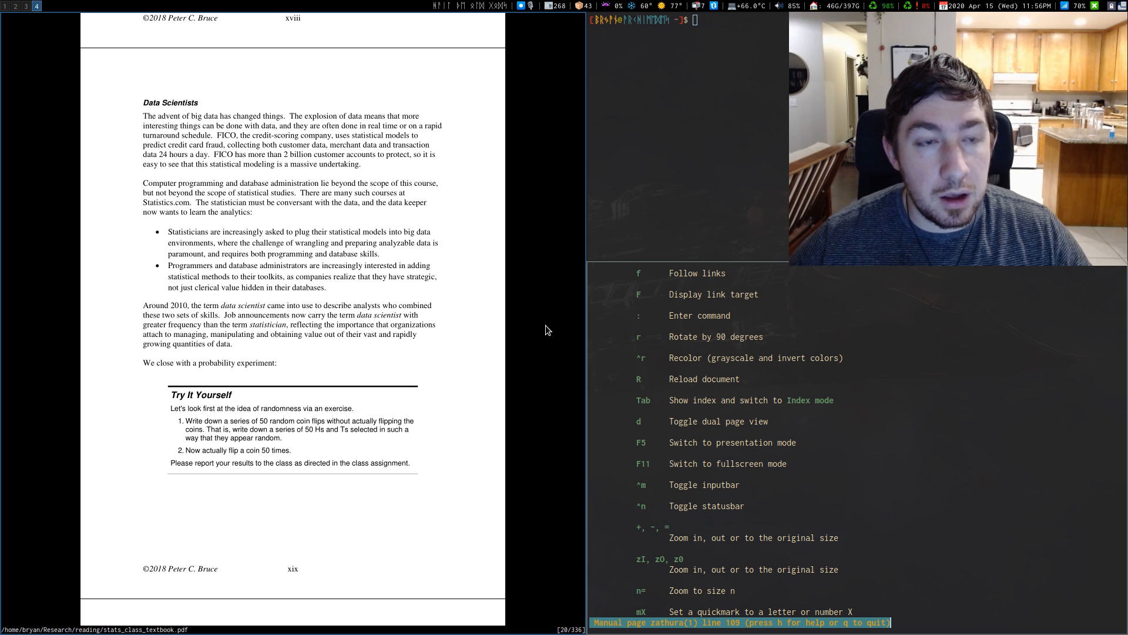
mouse_move(512, 321)
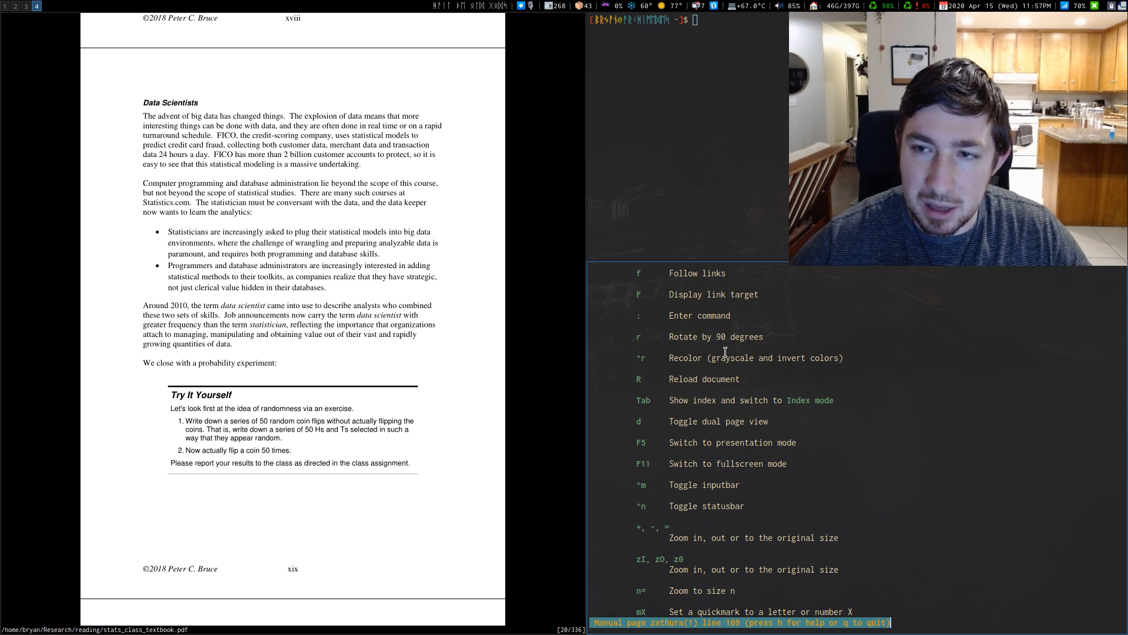
mouse_move(995, 399)
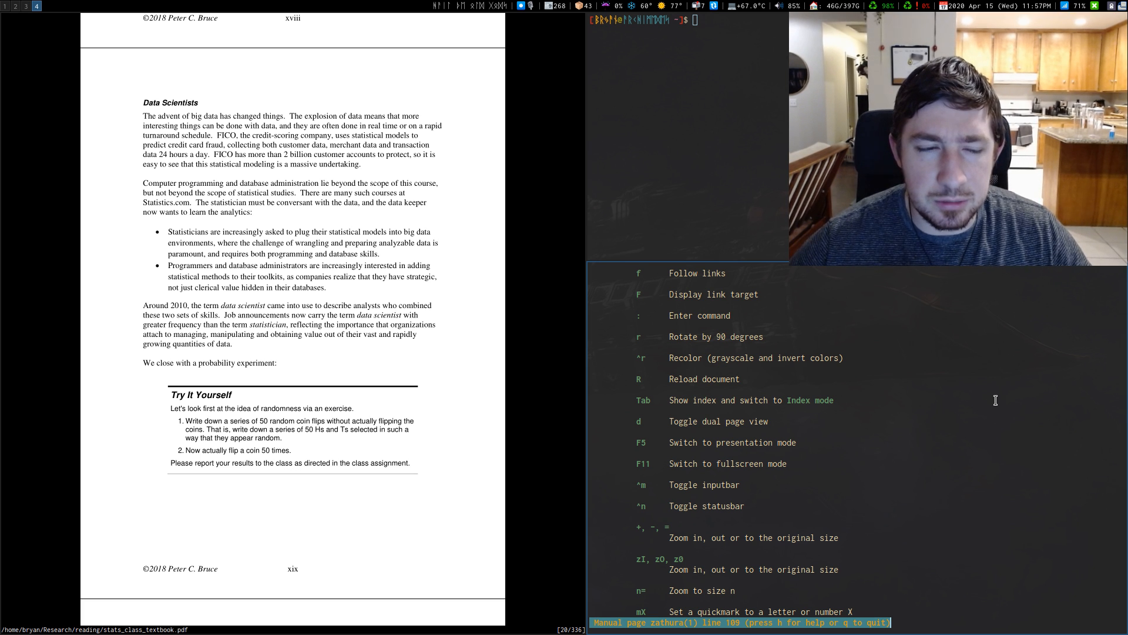
mouse_move(414, 358)
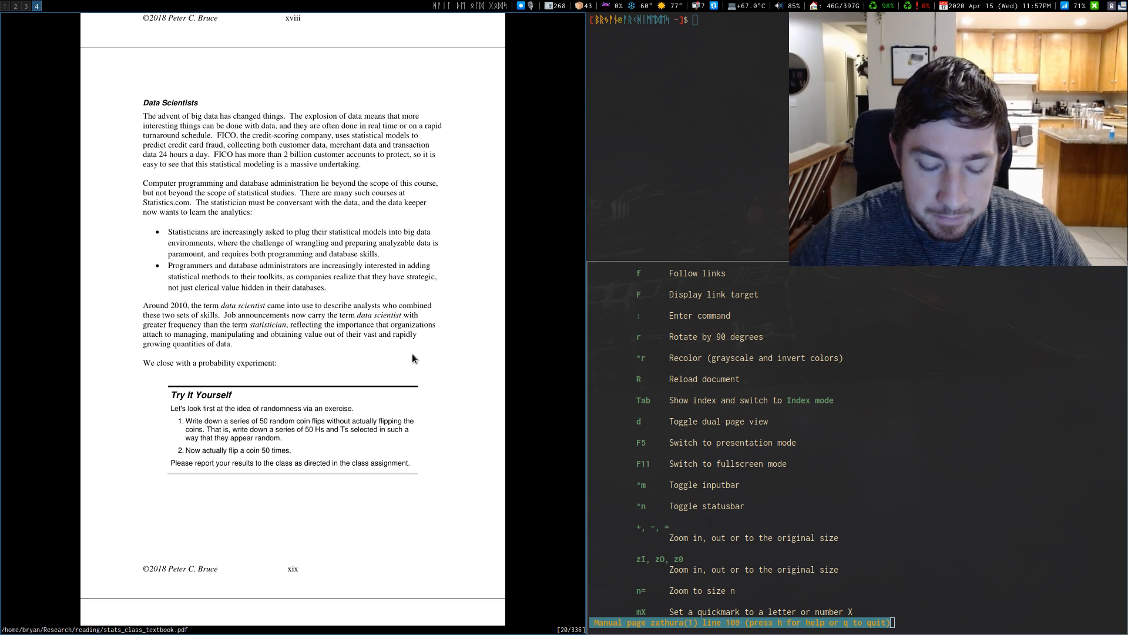
mouse_move(575, 619)
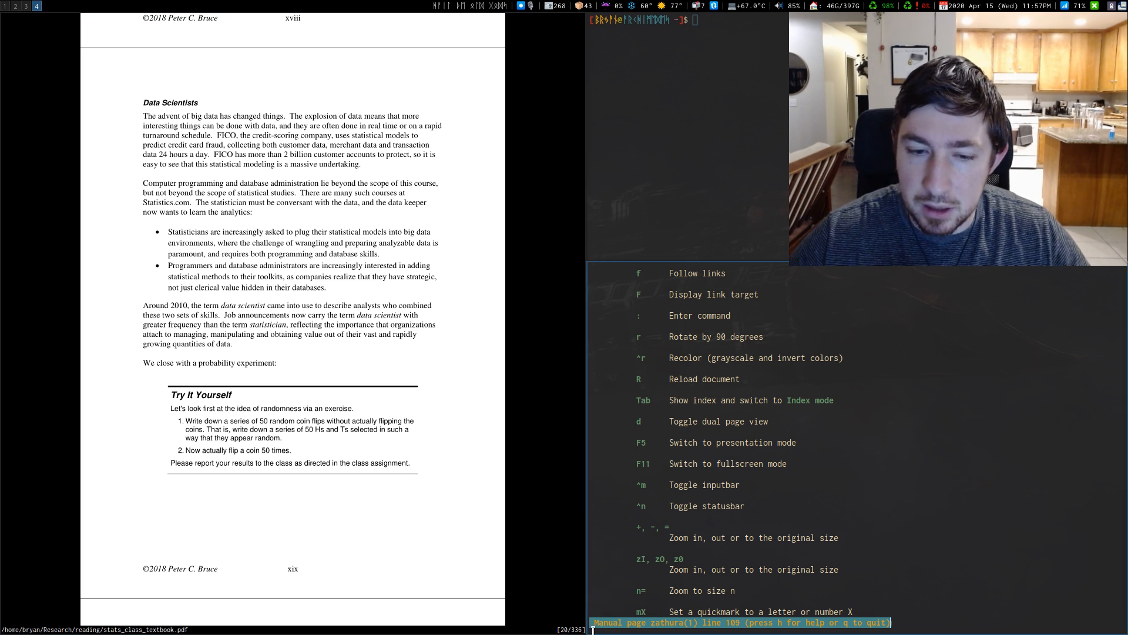
mouse_move(525, 540)
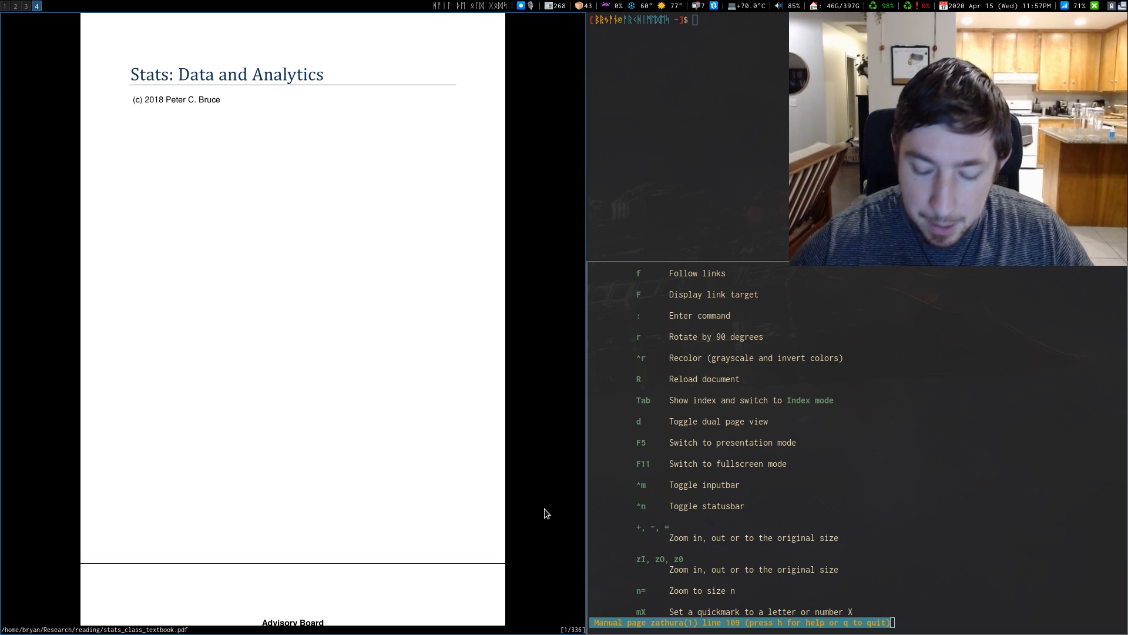
Jump to the last and first pages, then zoom in, scroll down and zoom back out.
key(G)
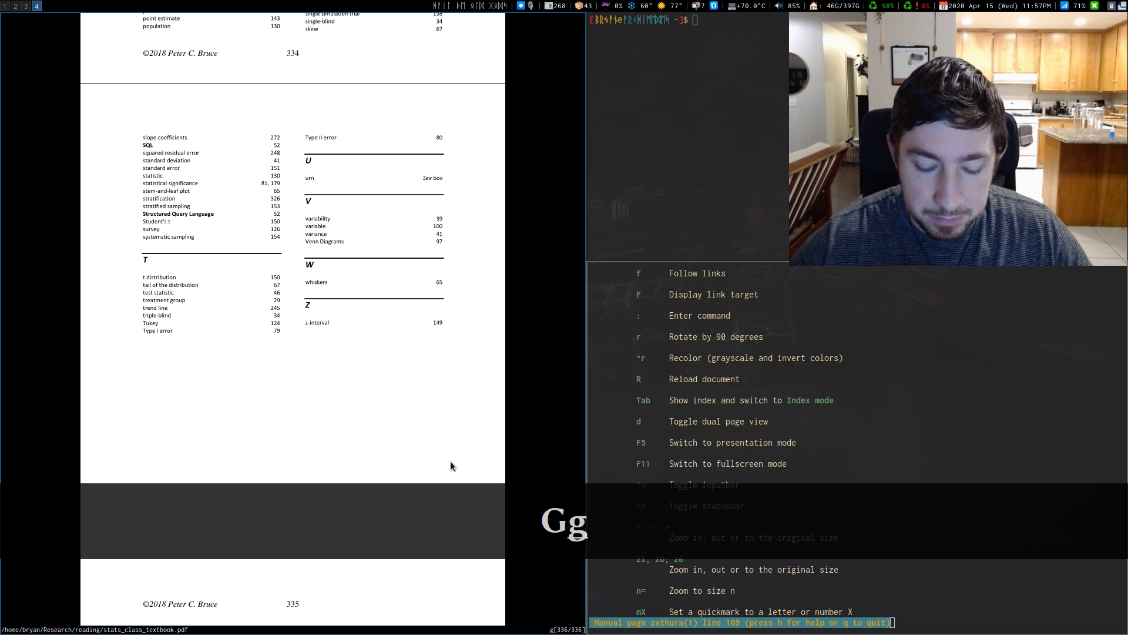
key(g)
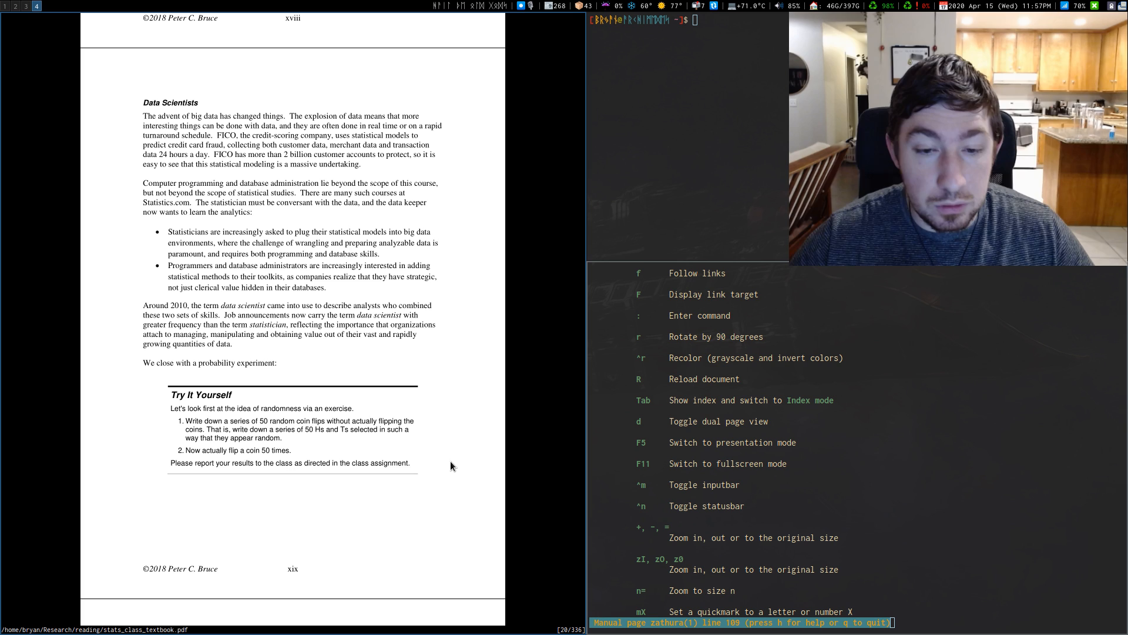
key(h)
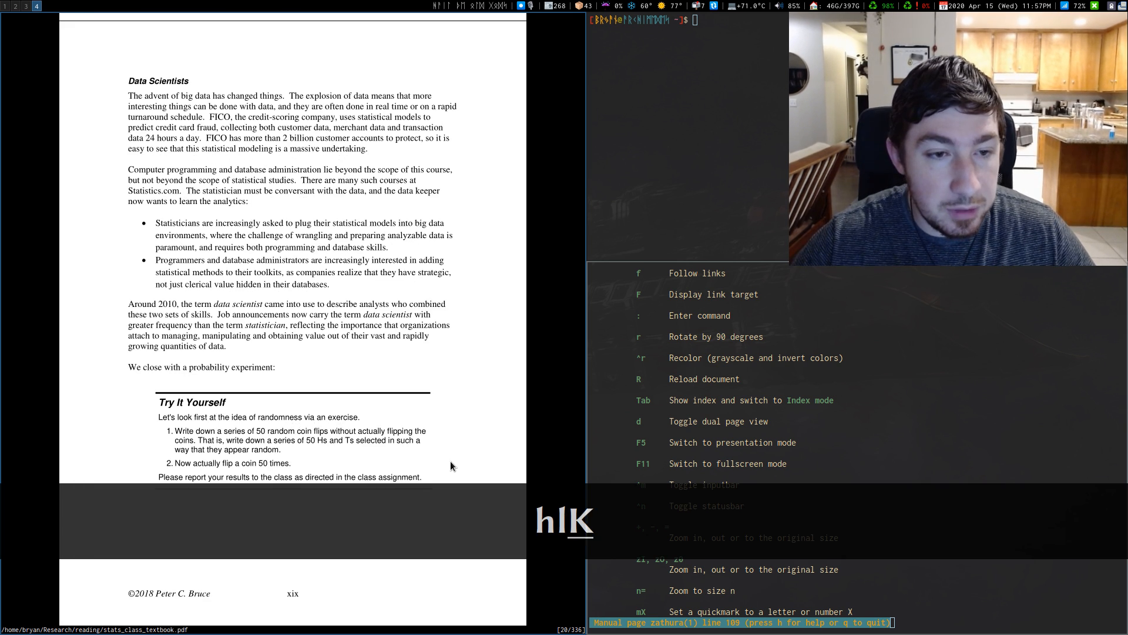
key(k)
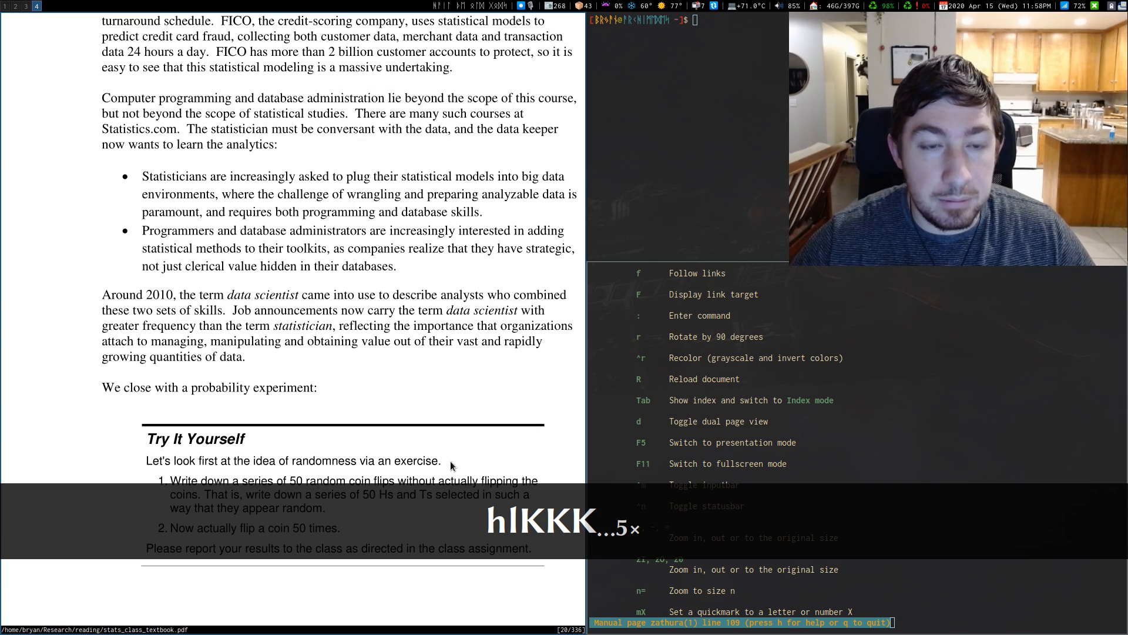
key(j)
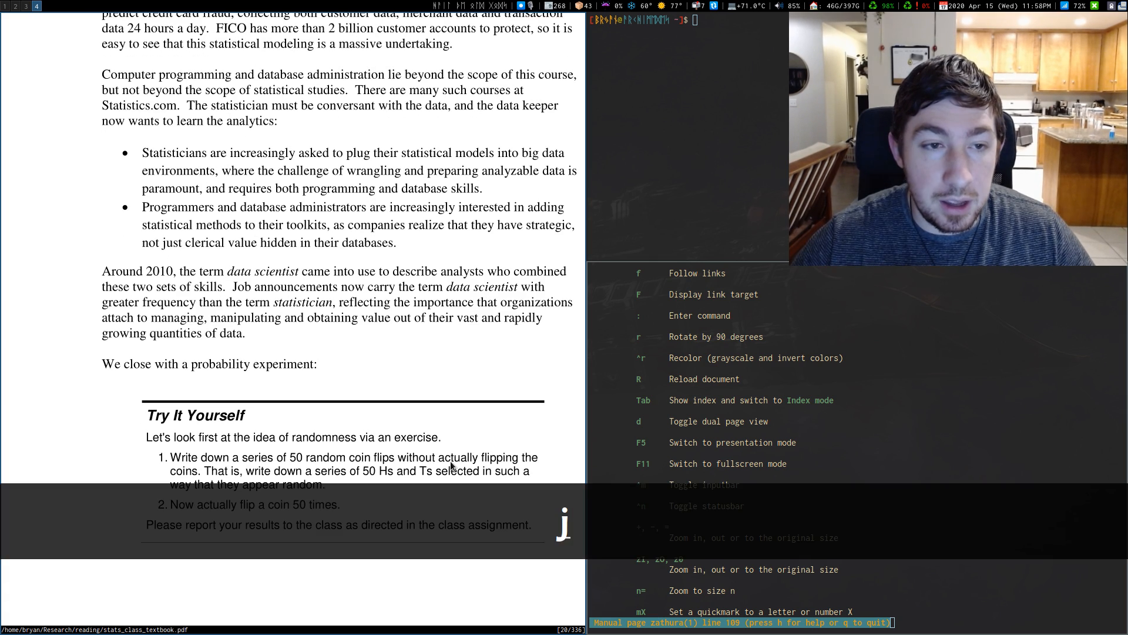
key(h)
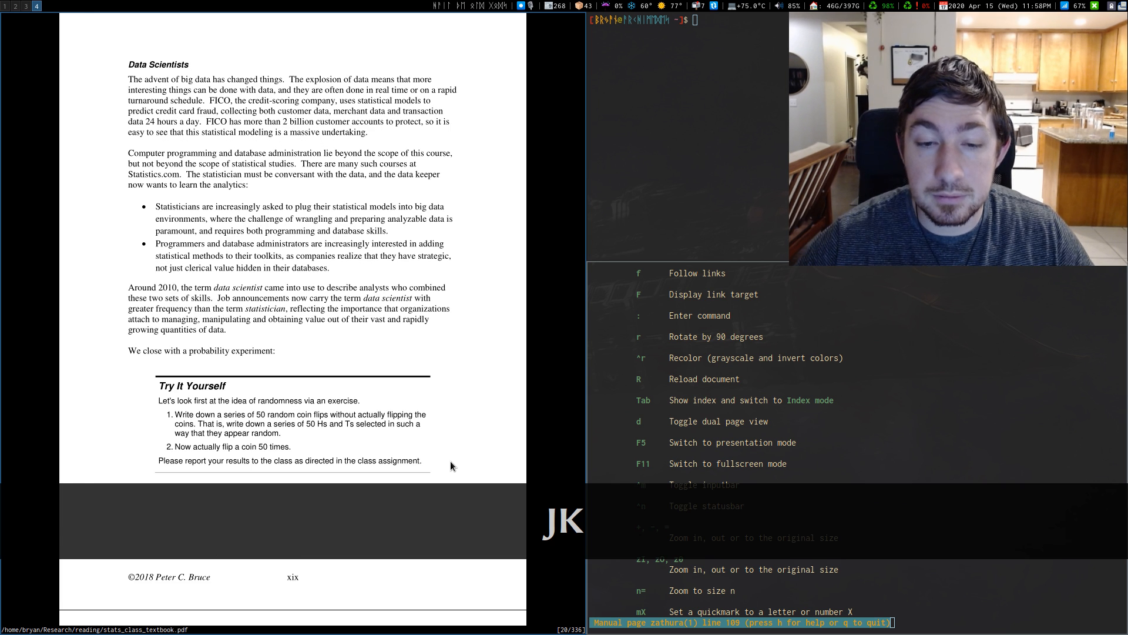
Scroll down and enlarge the page 20 Data Scientists text to the viewer width.
scroll(down, 3)
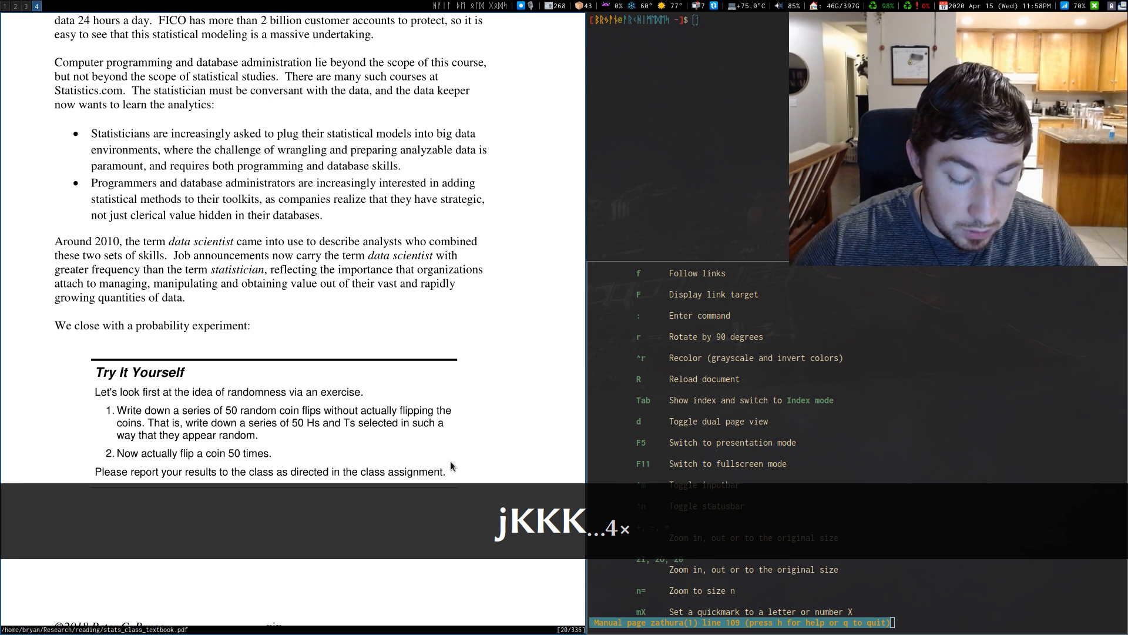
key(j)
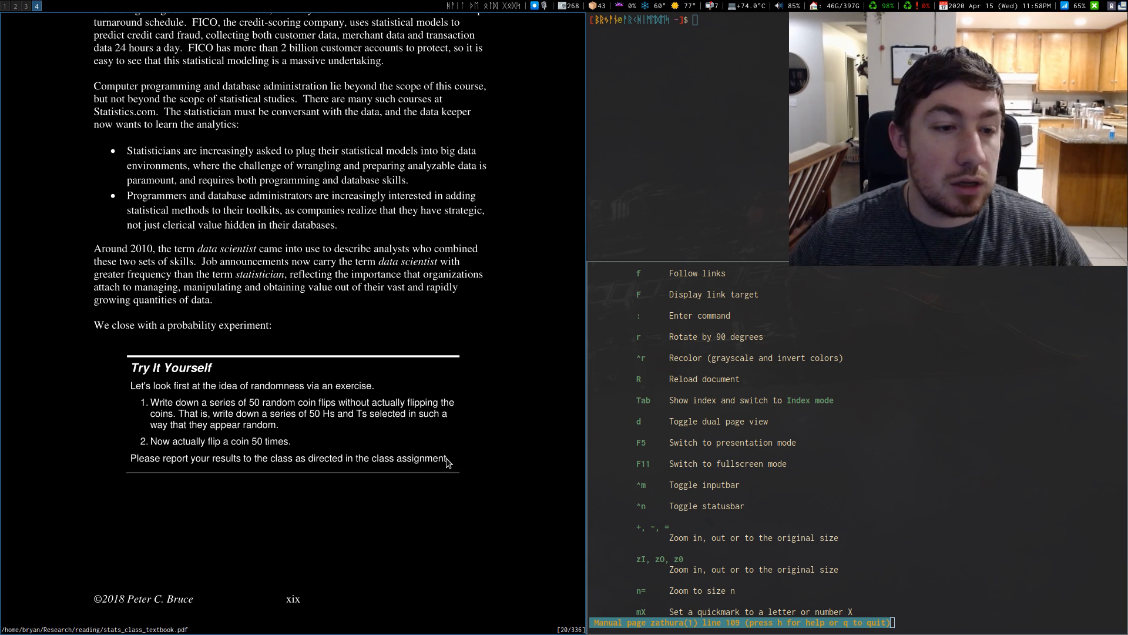
Recolor the enlarged page 20 view to light text on a dark background.
key(k)
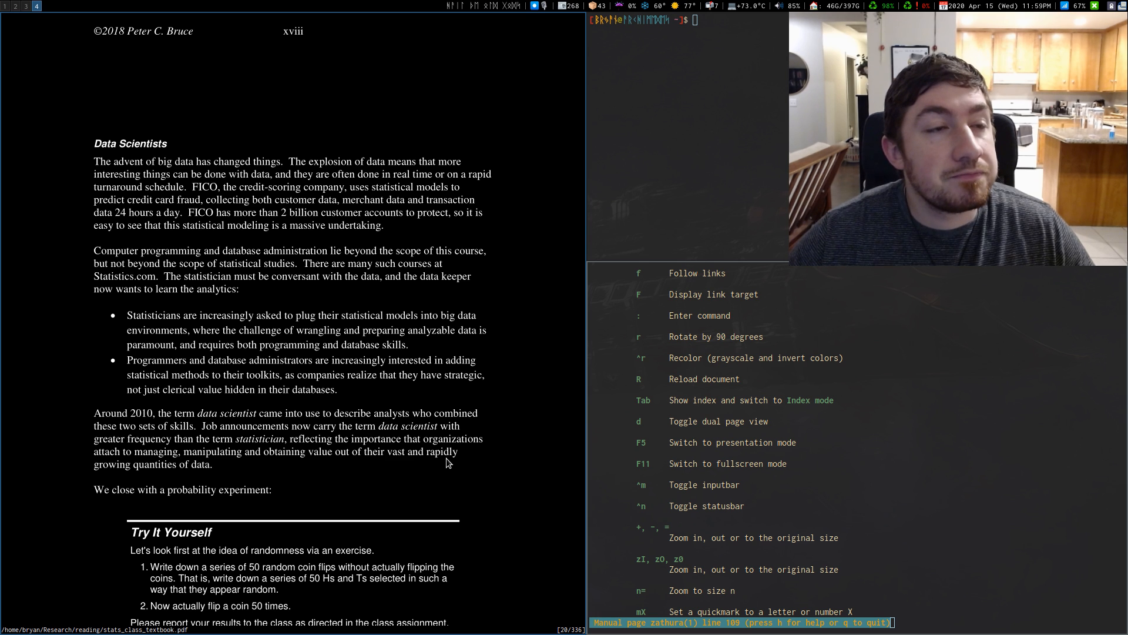
mouse_move(576, 342)
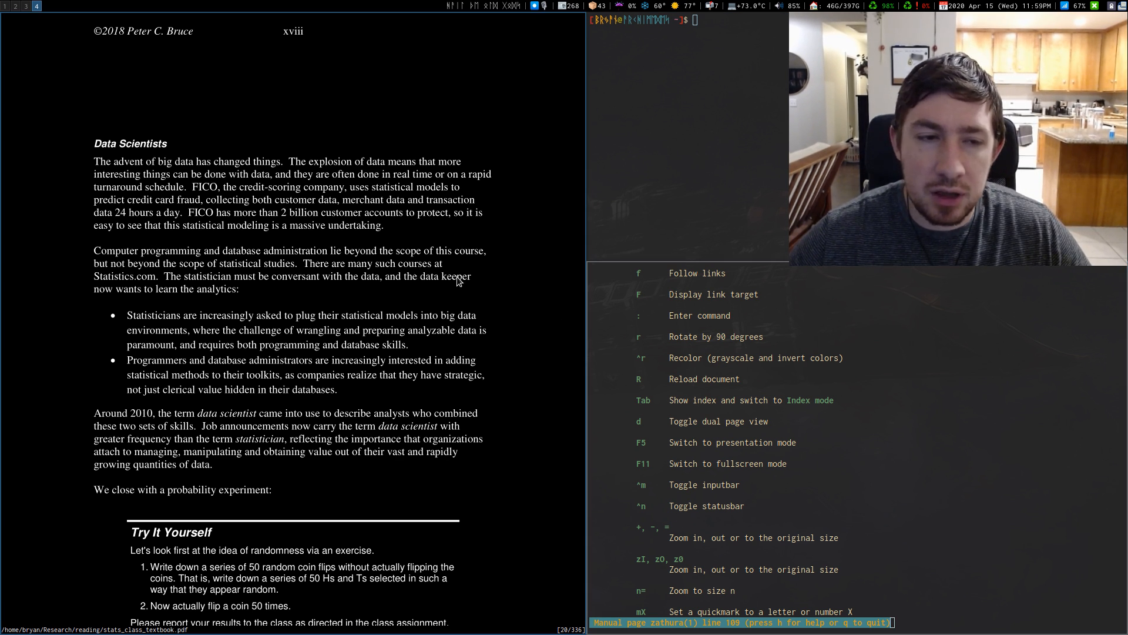
mouse_move(256, 246)
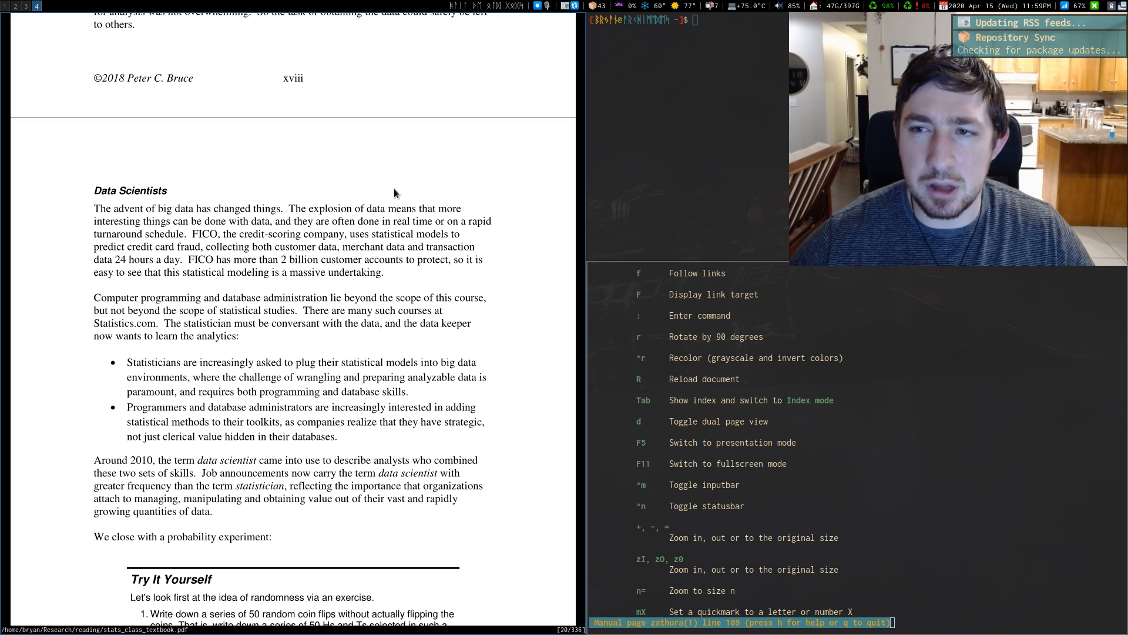
mouse_move(554, 155)
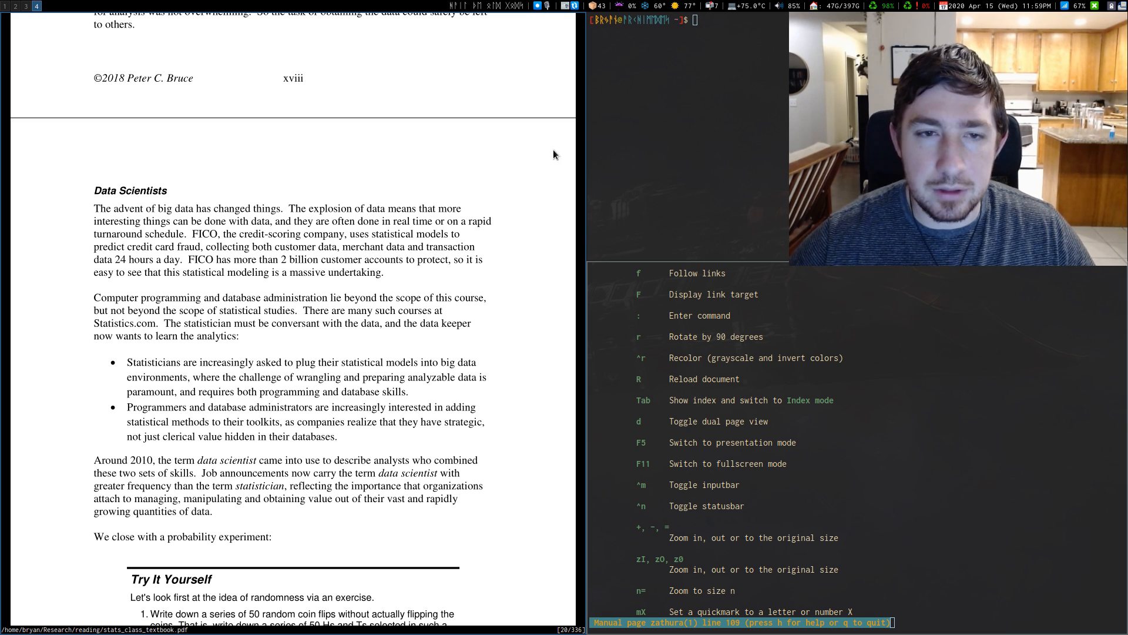
mouse_move(251, 173)
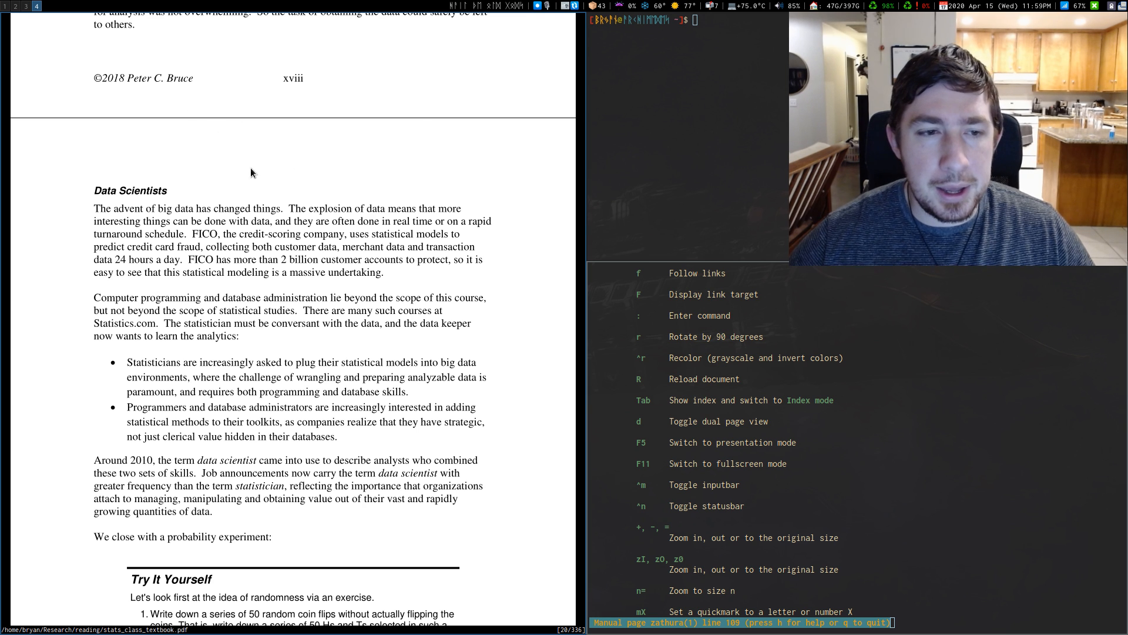
mouse_move(330, 137)
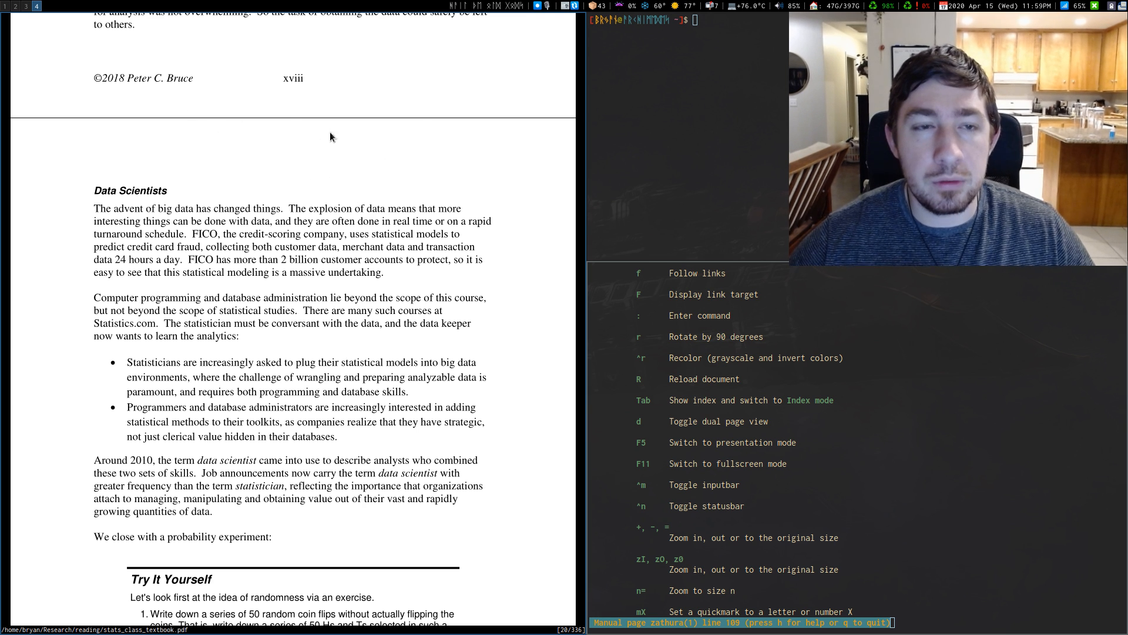
mouse_move(299, 131)
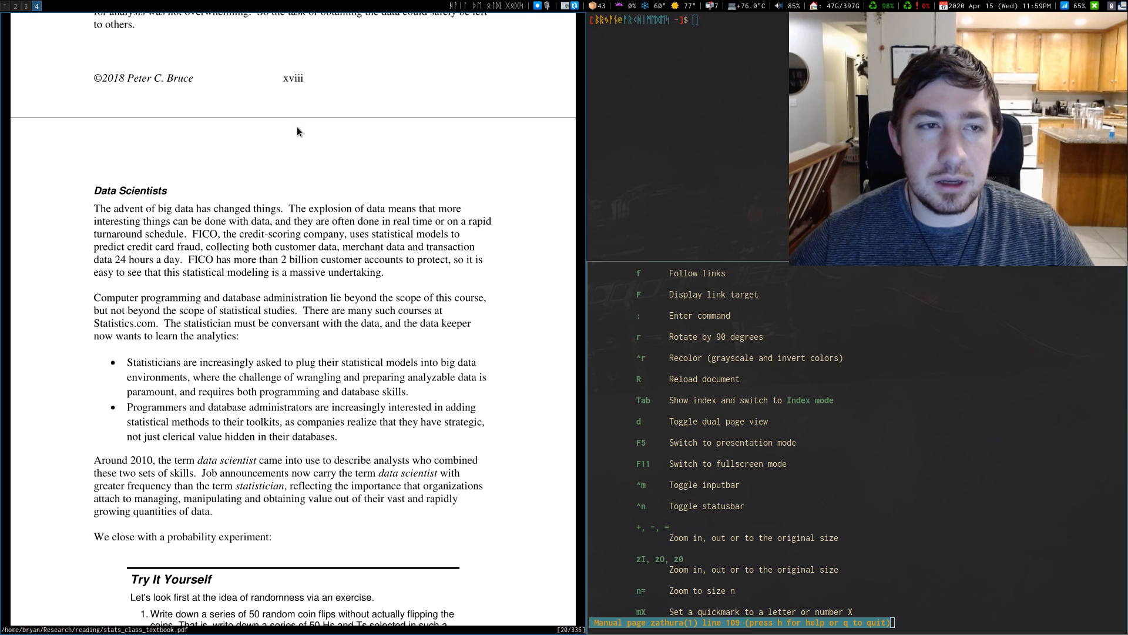
mouse_move(291, 163)
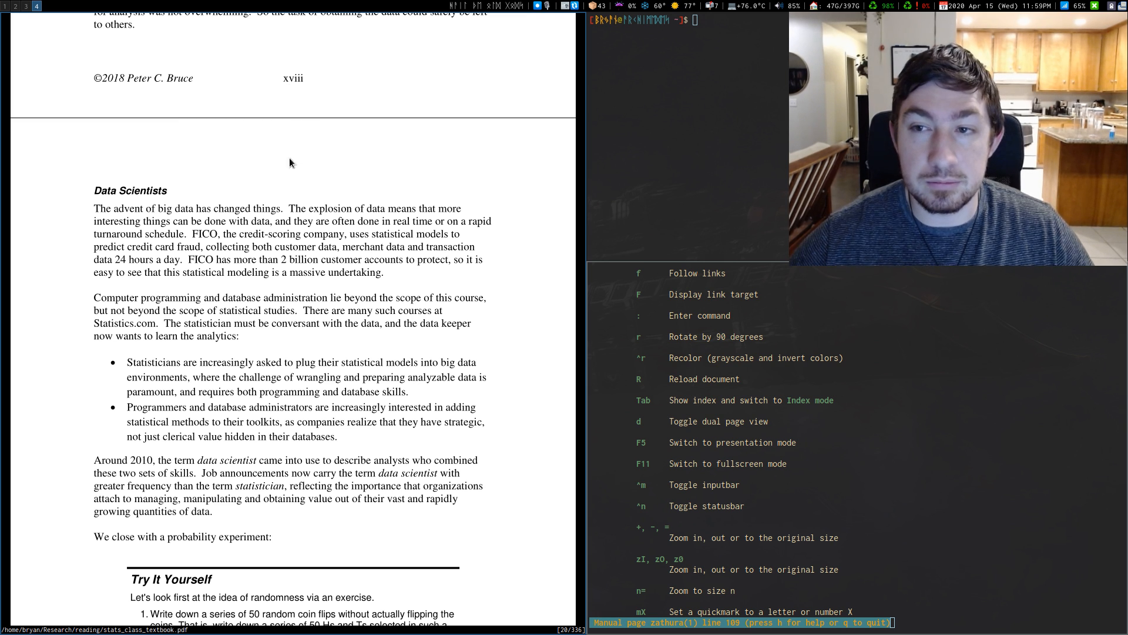
mouse_move(353, 183)
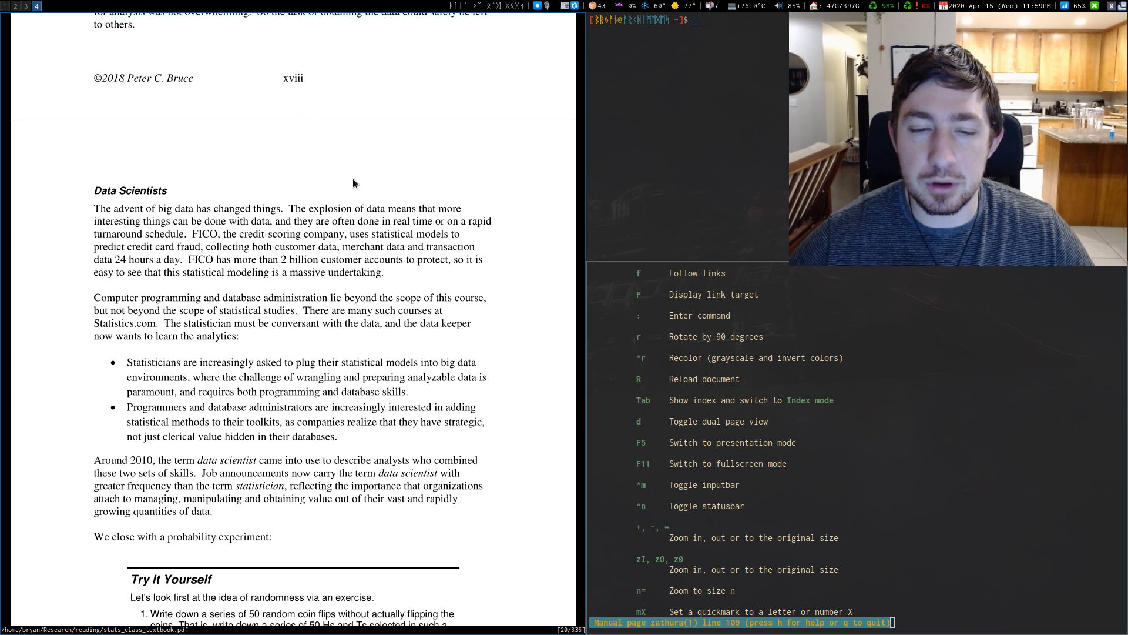
mouse_move(372, 117)
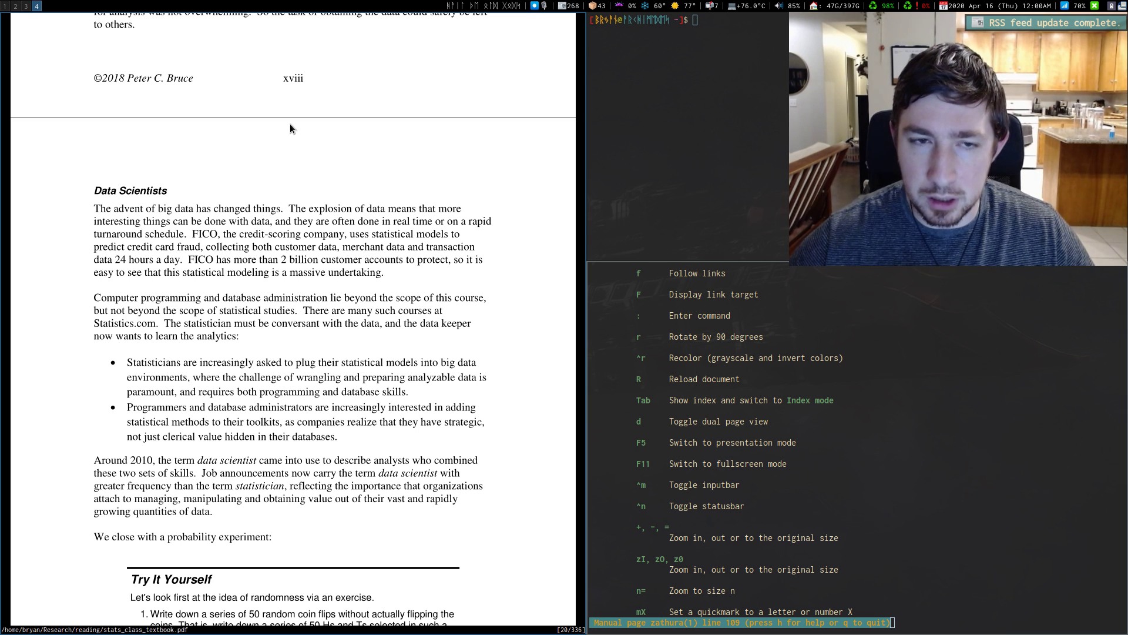
mouse_move(292, 120)
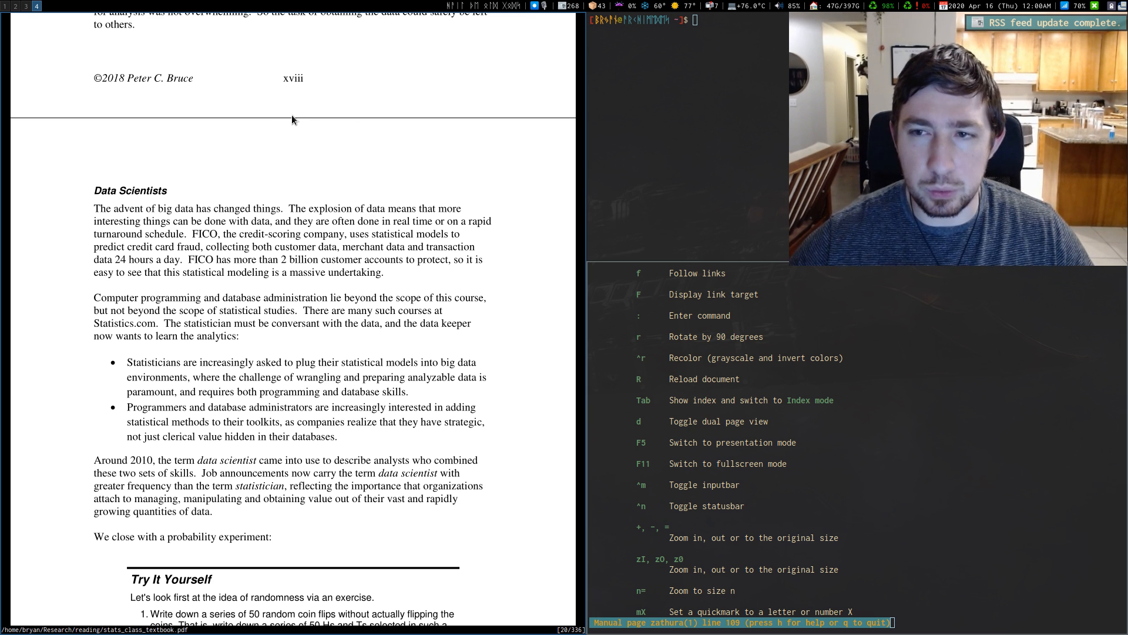
mouse_move(301, 104)
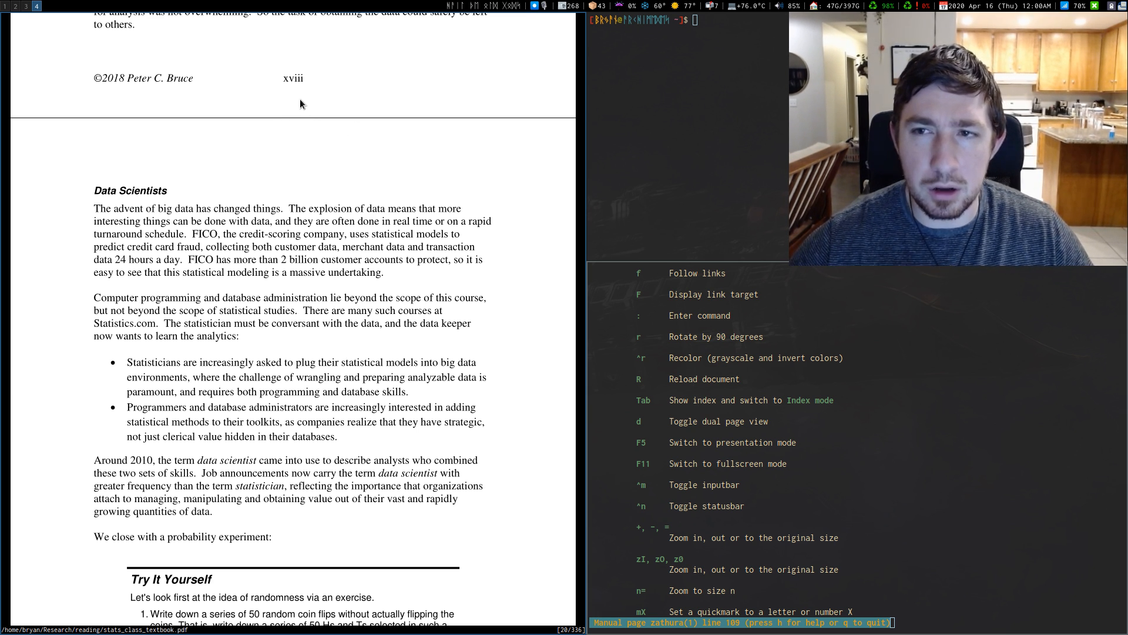
mouse_move(290, 115)
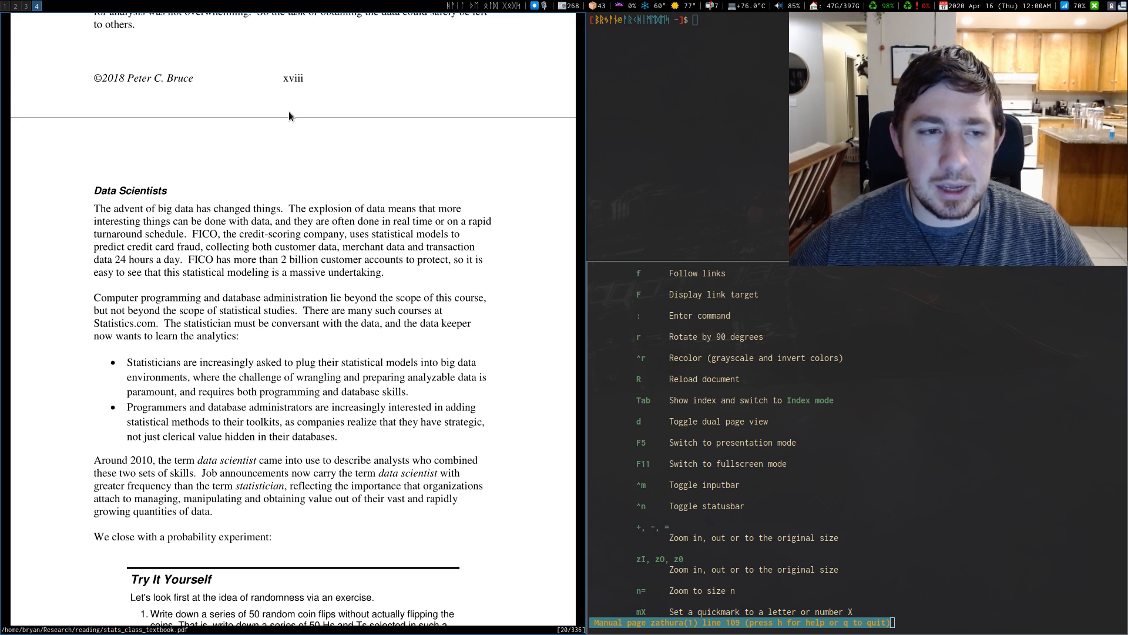
mouse_move(295, 118)
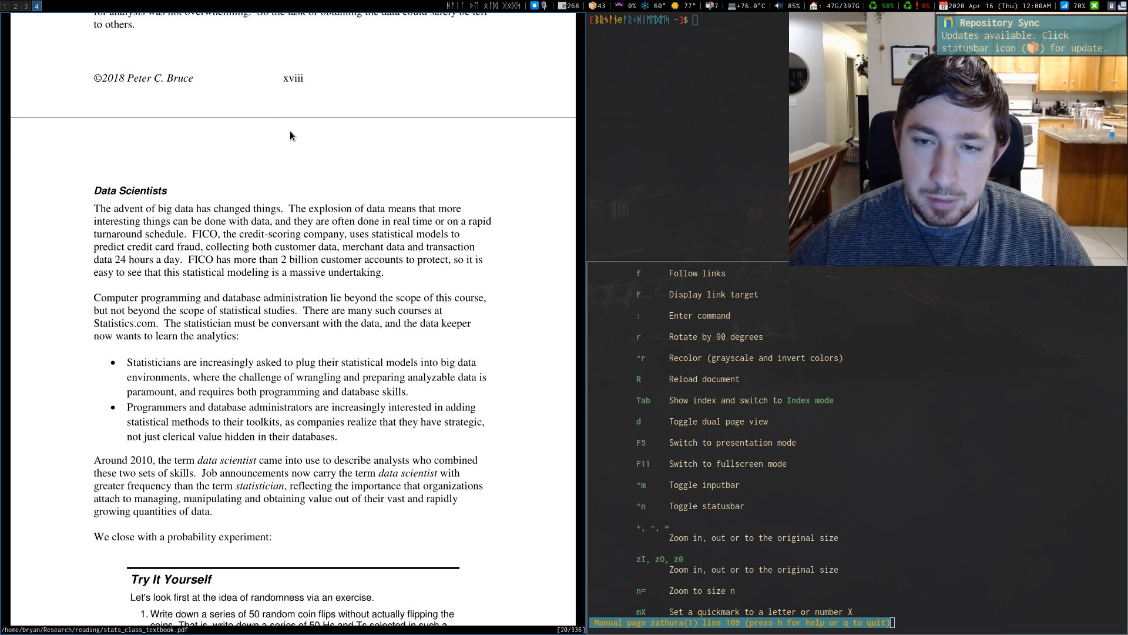
Browse the contents index and jump to section 3.1 Other Kinds of Studies on page 84.
key(Tab)
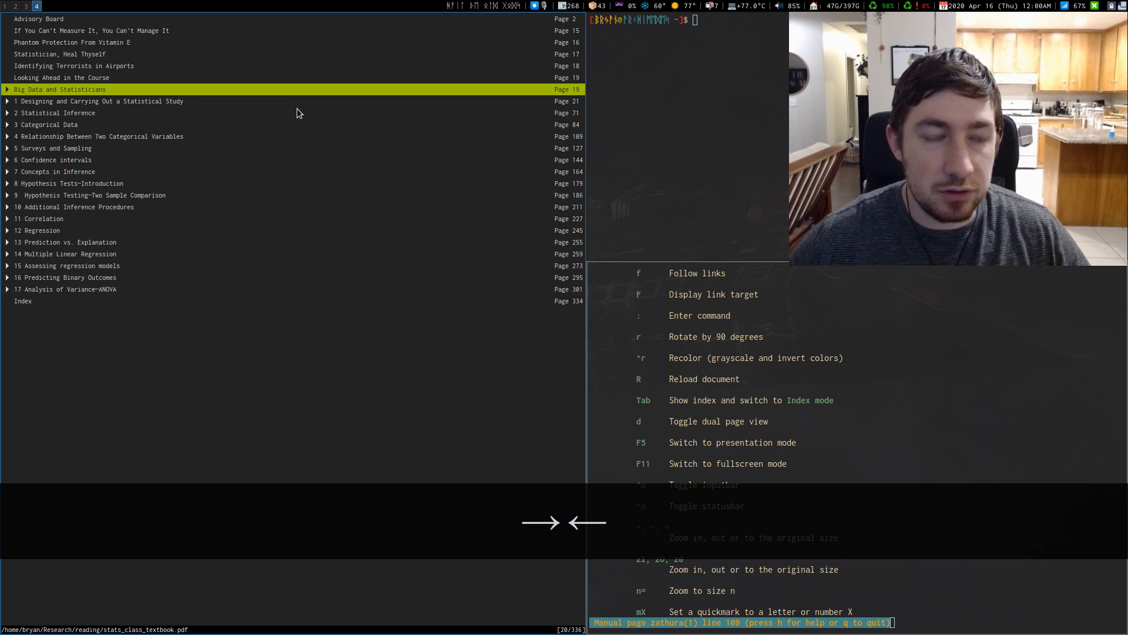
key(j)
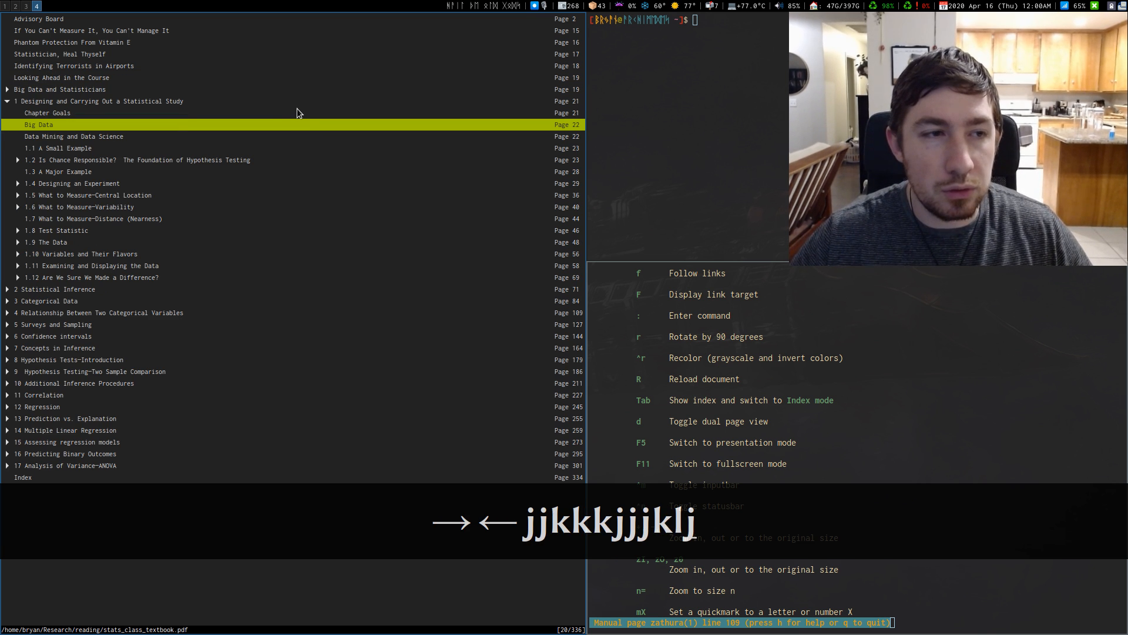
key(j)
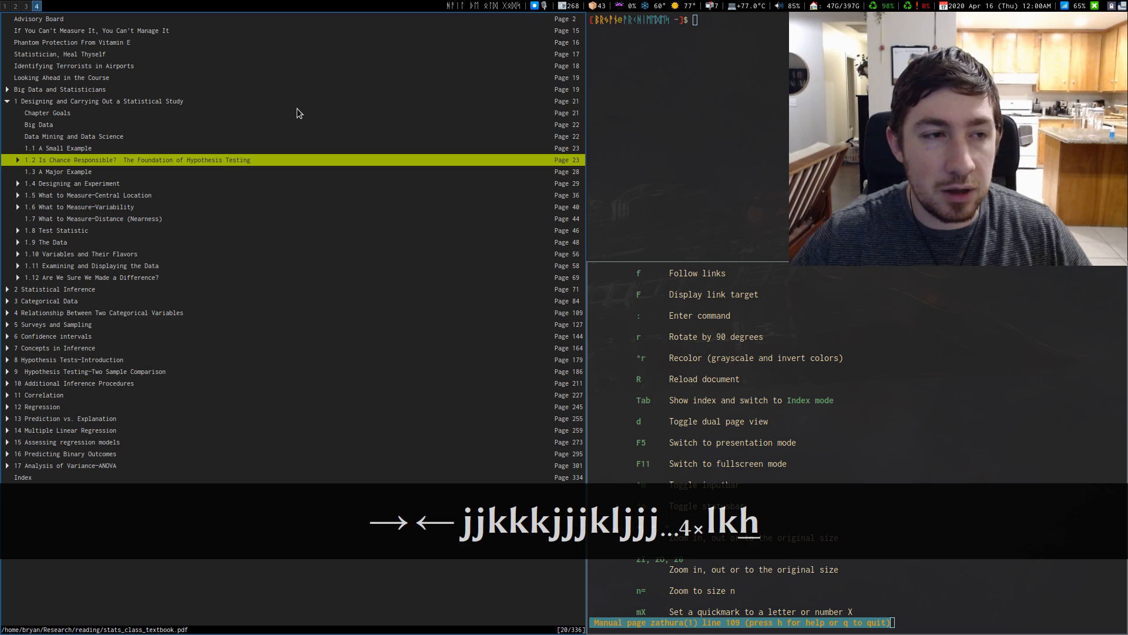
key(h)
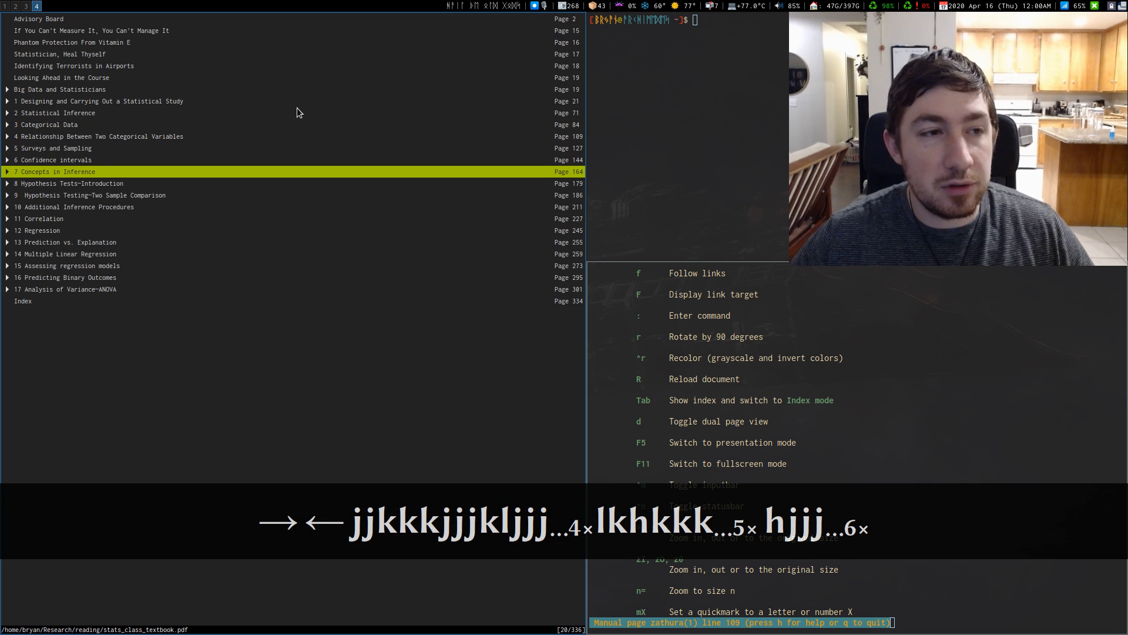
key(k)
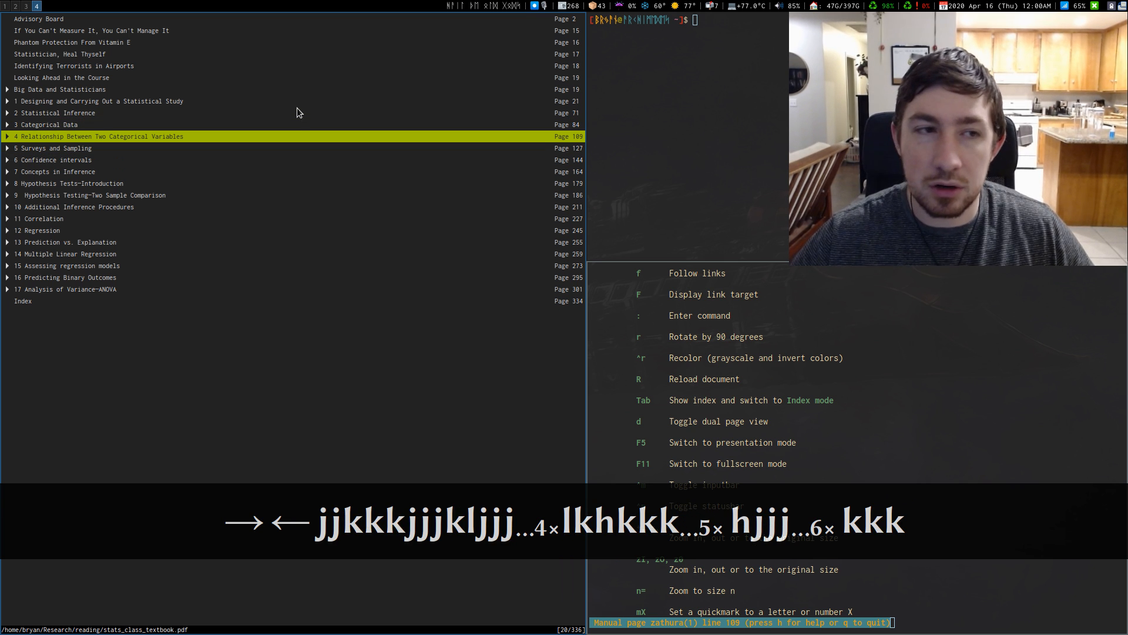
key(k)
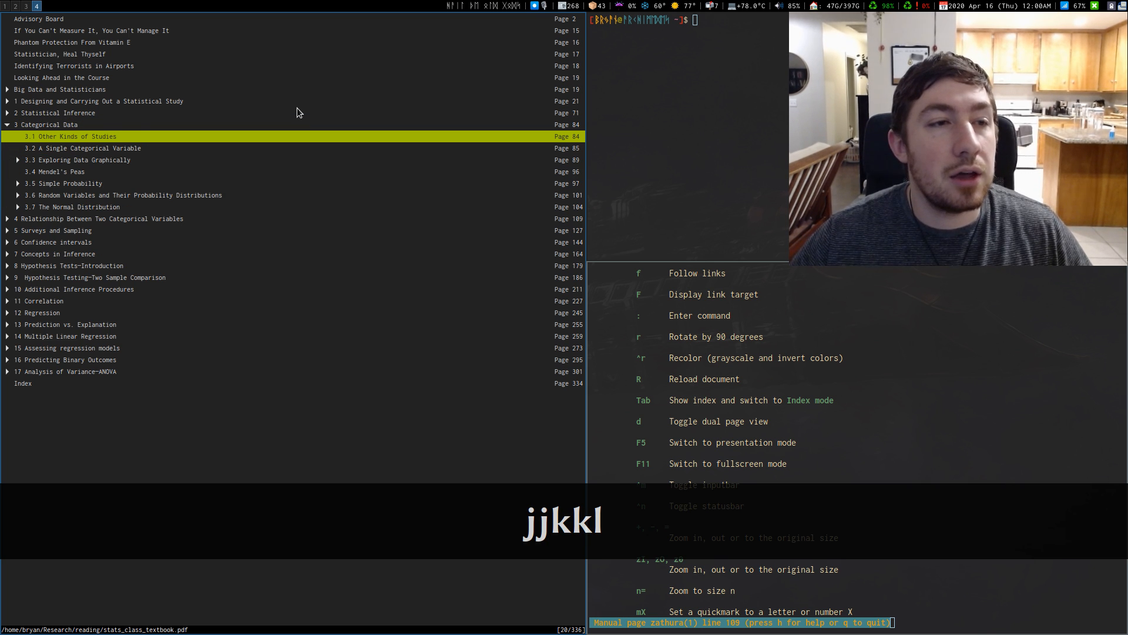
key(Return)
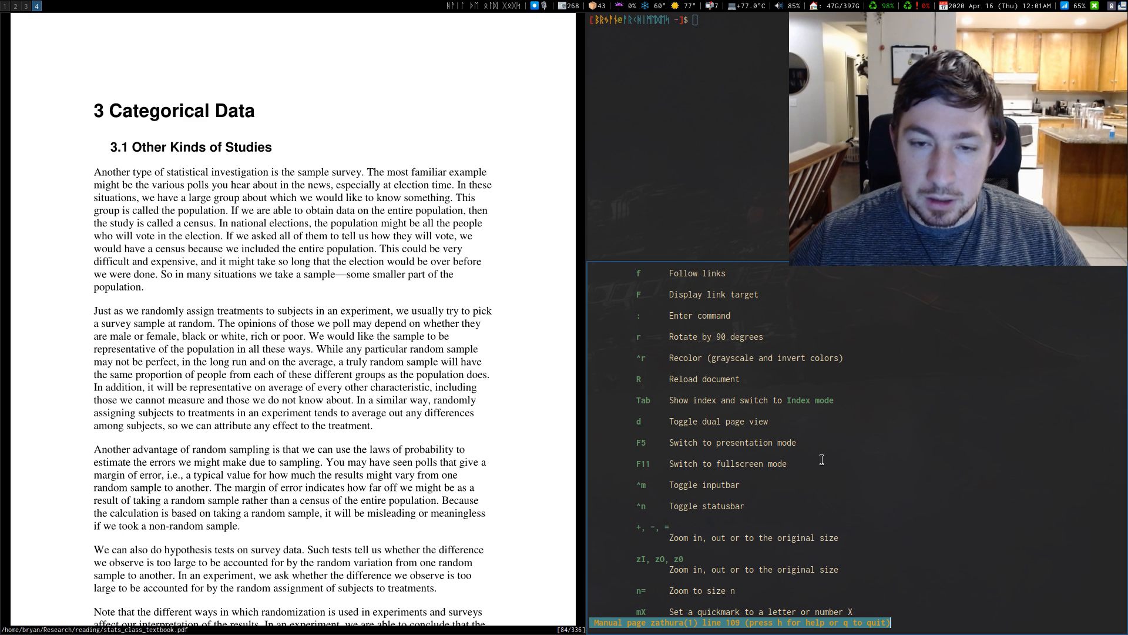
Scroll further down the zathura man page, quit it, and type tldr at the prompt.
scroll(down, 3)
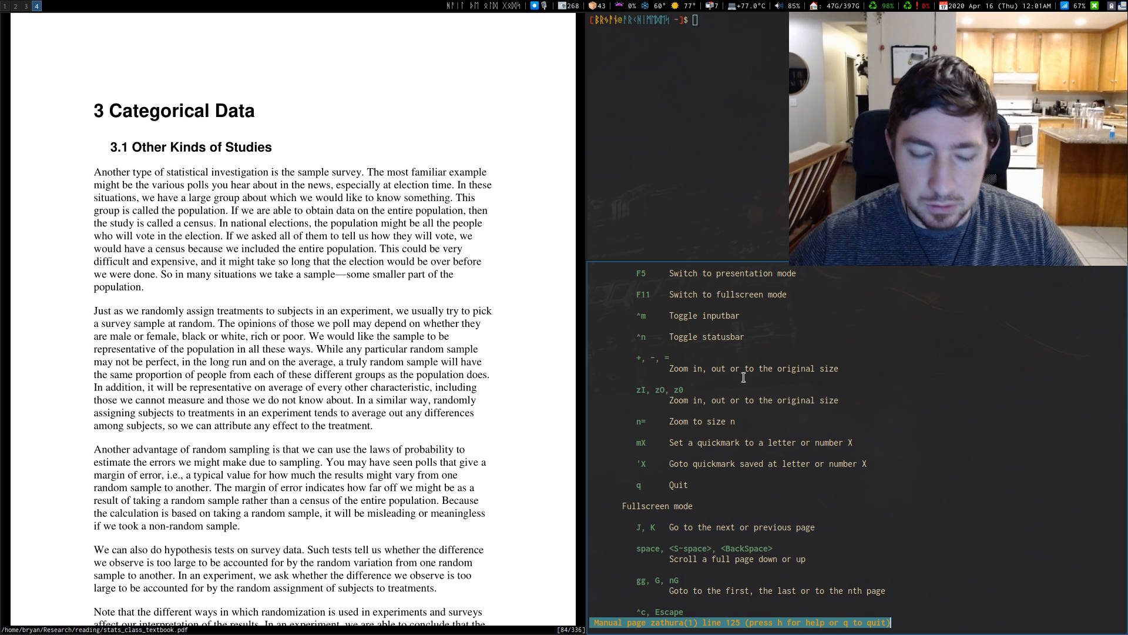
text(tldr)
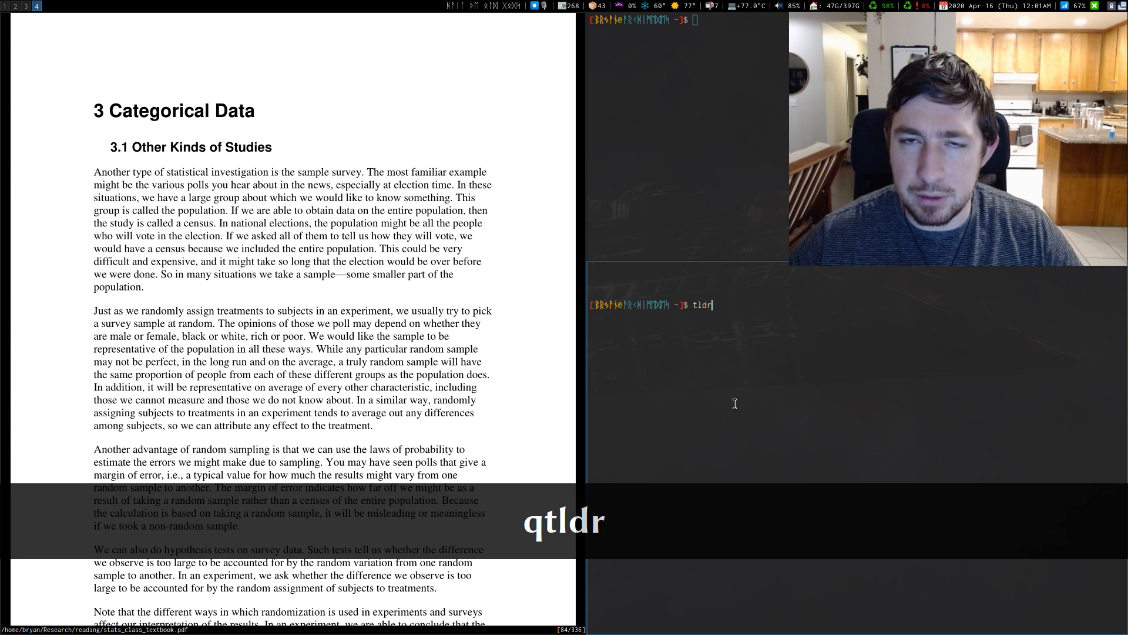
Run tldr zathura, which has no cheat sheet available.
text(zathu)
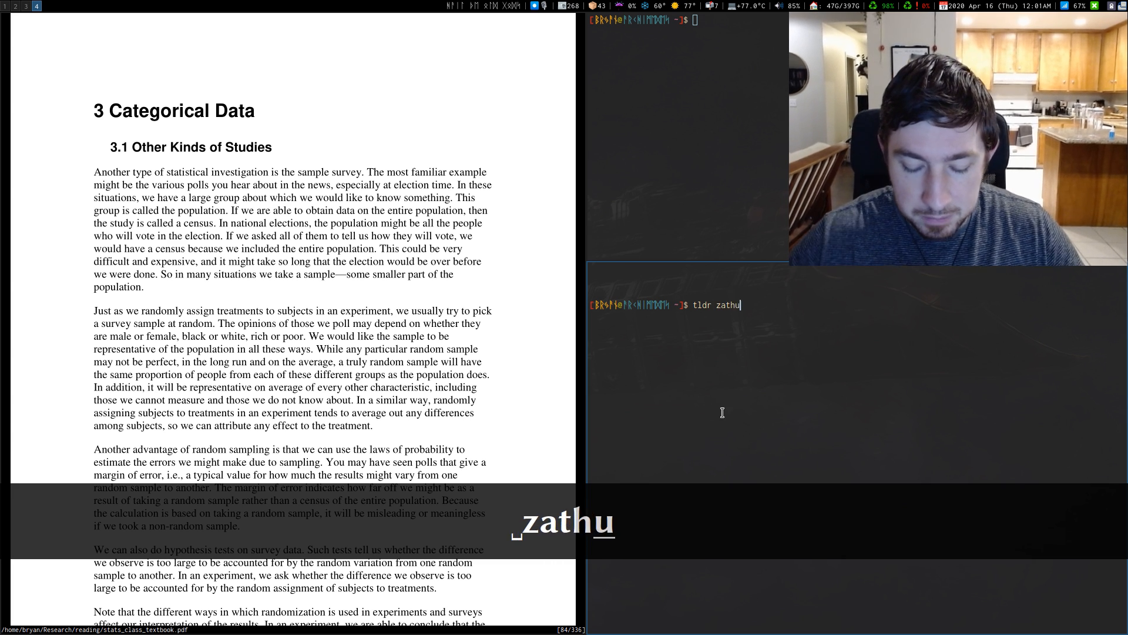
text(ra)
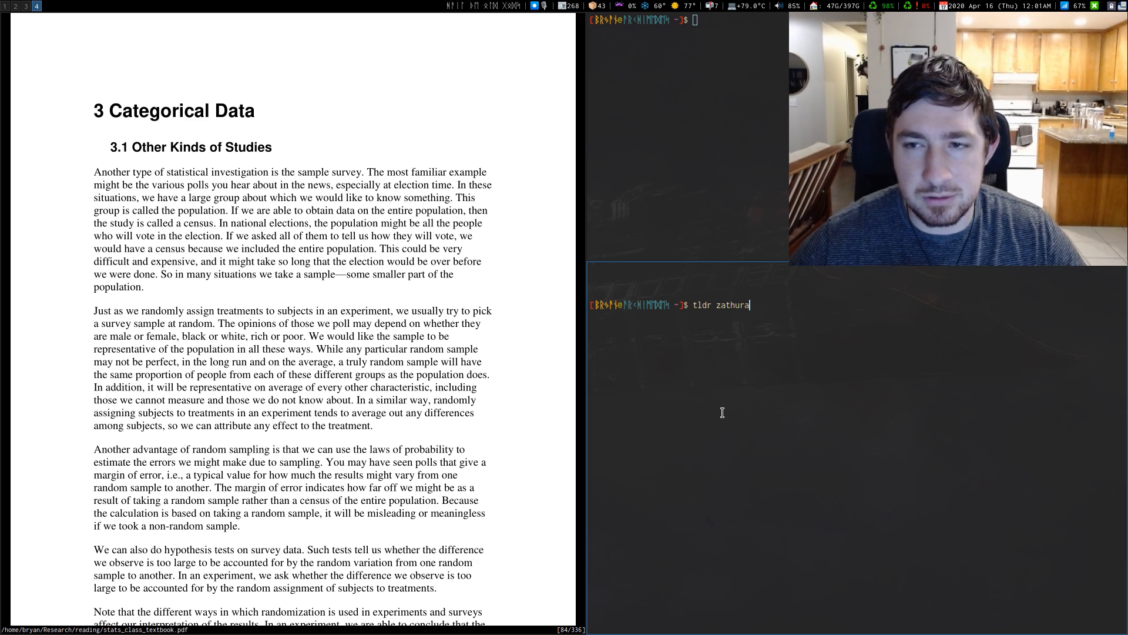
key(Return)
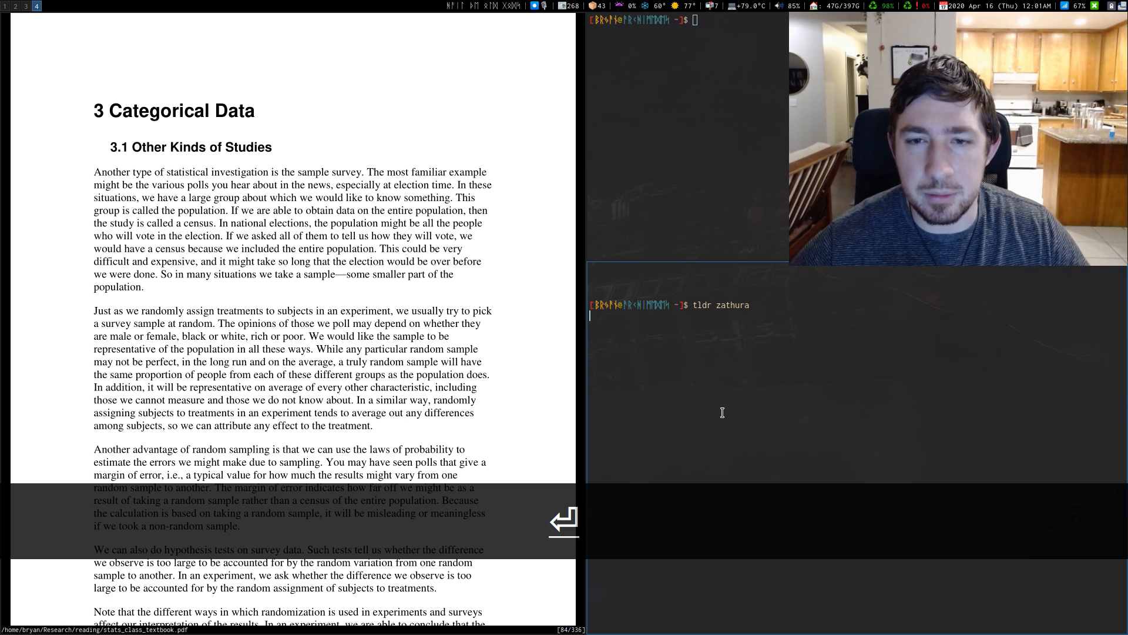
key(Return)
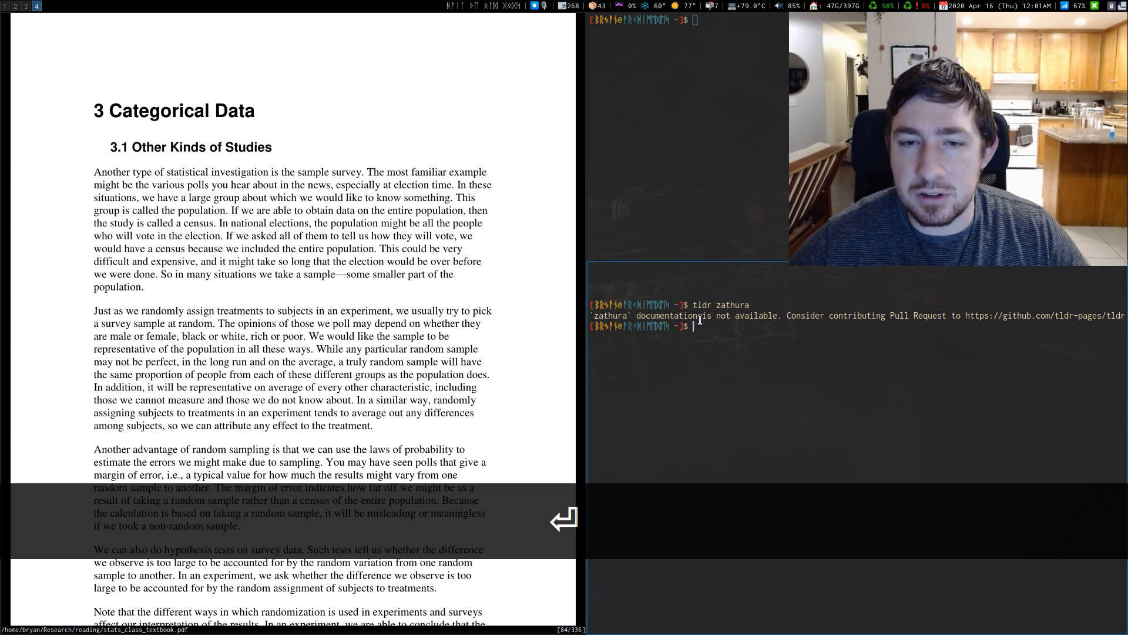
Look up the tldr cheat sheets for ls and sed.
text(tld)
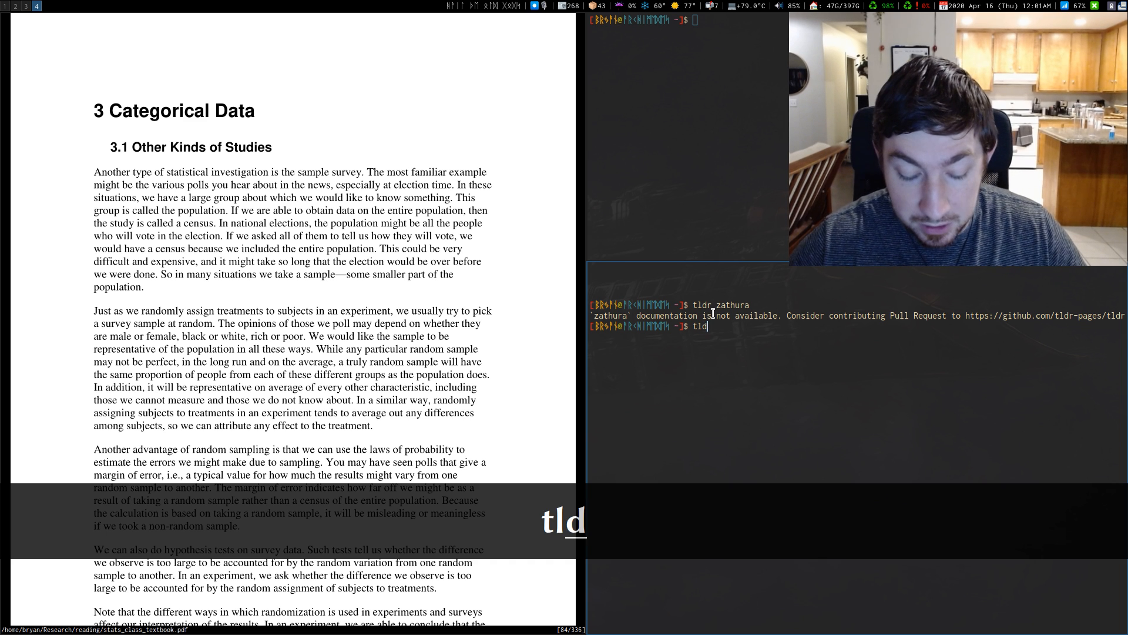
key(Return)
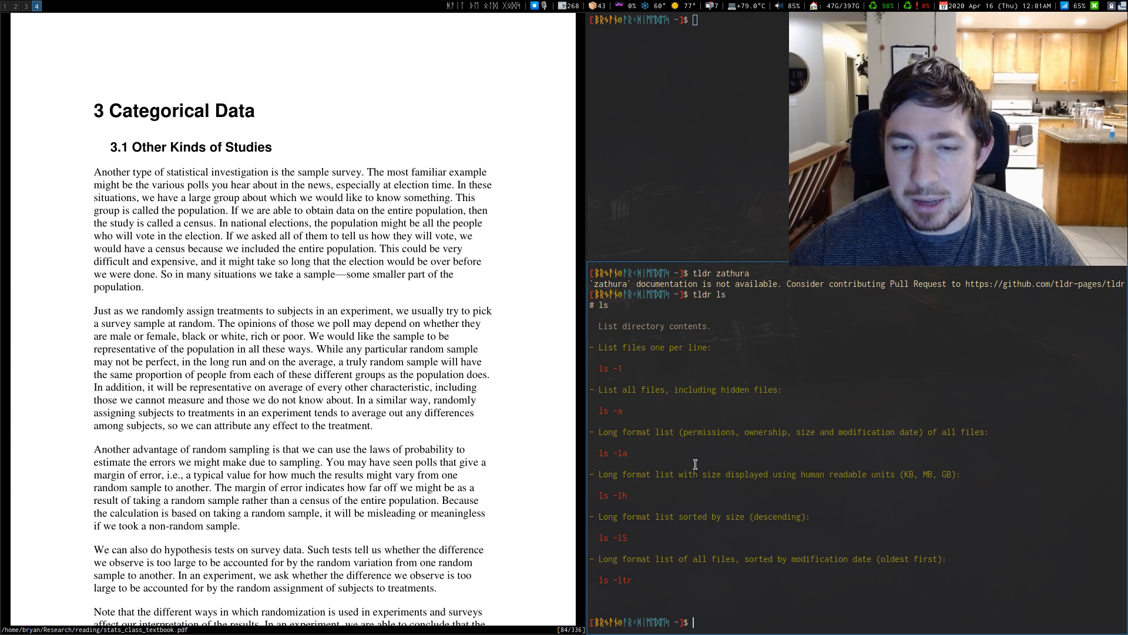
mouse_move(804, 474)
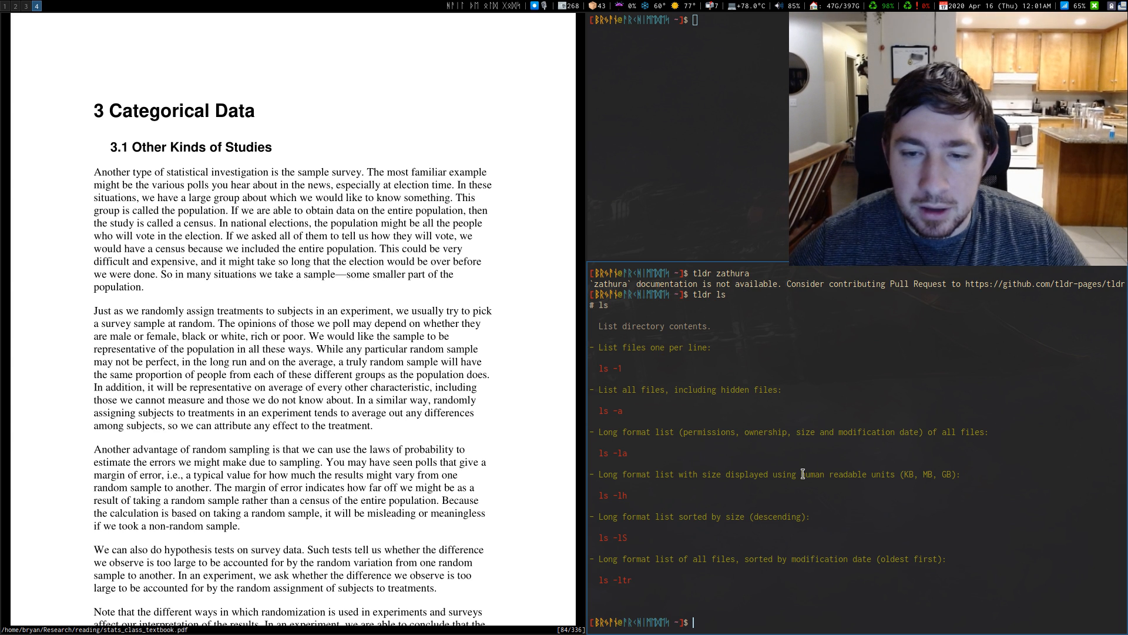
mouse_move(783, 435)
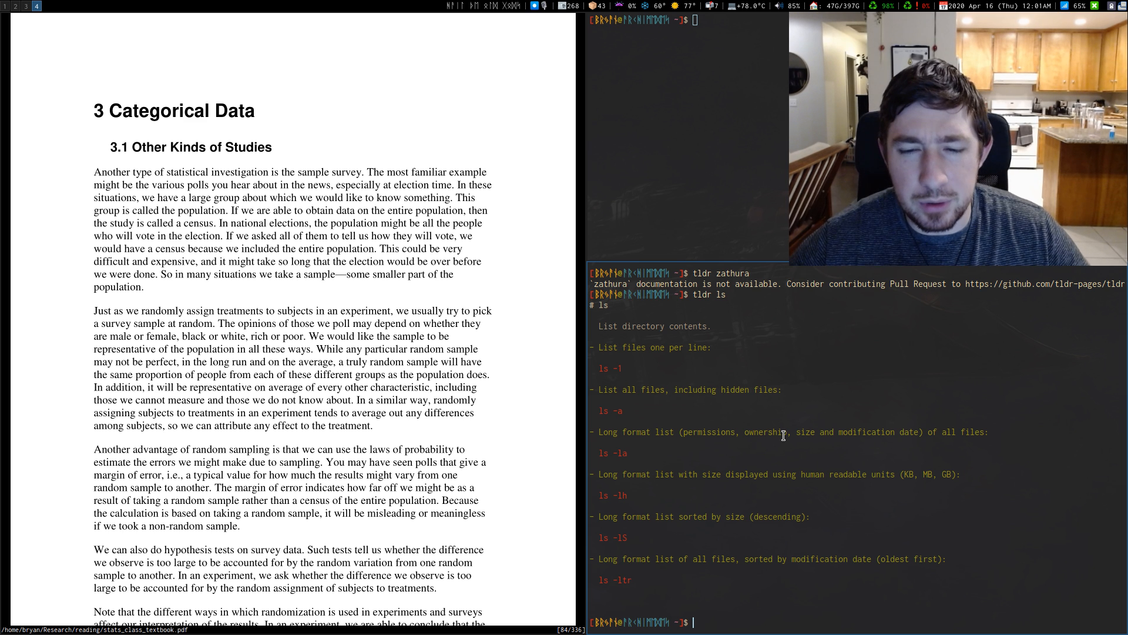
text(tldr)
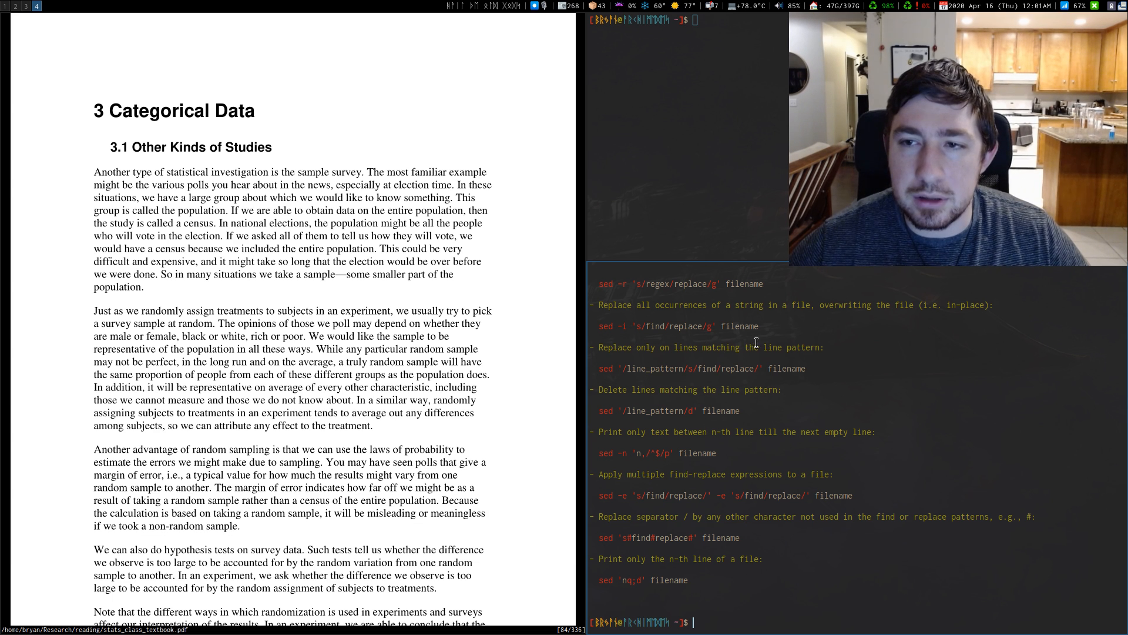
mouse_move(781, 371)
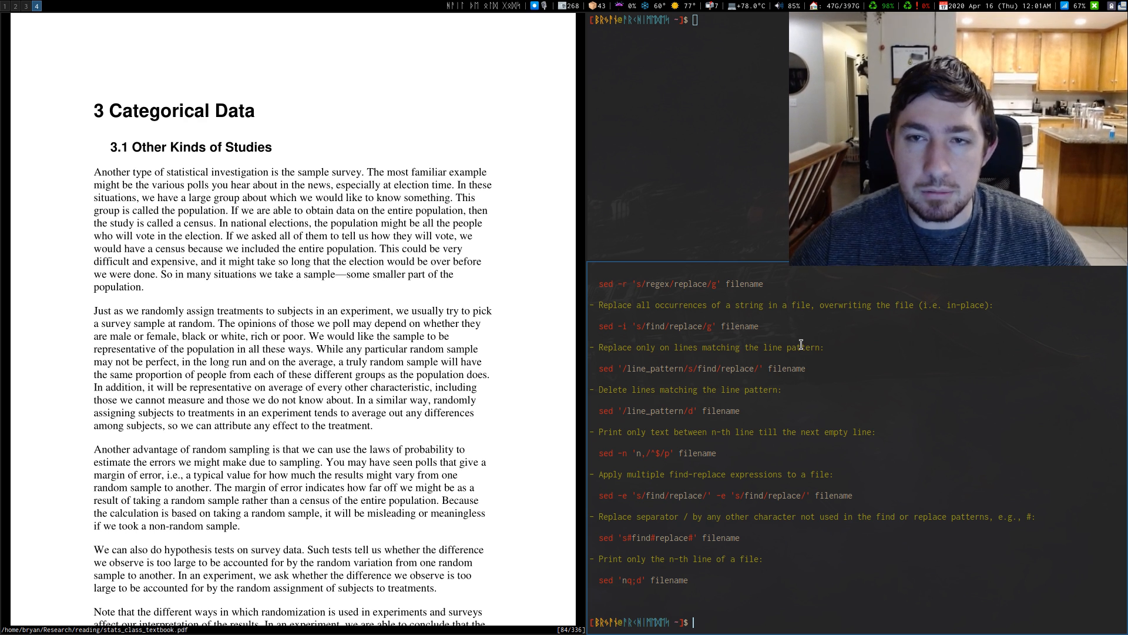
text(man)
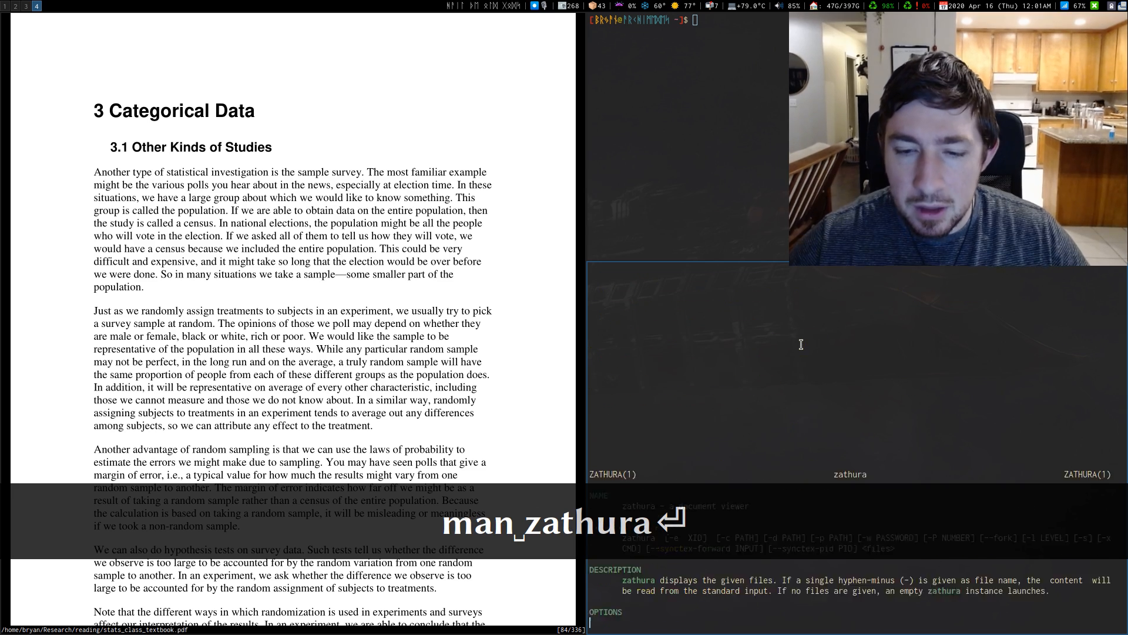
Scroll the zathura man page down to its copyright section, then switch to workspace 5.
scroll(down, 3)
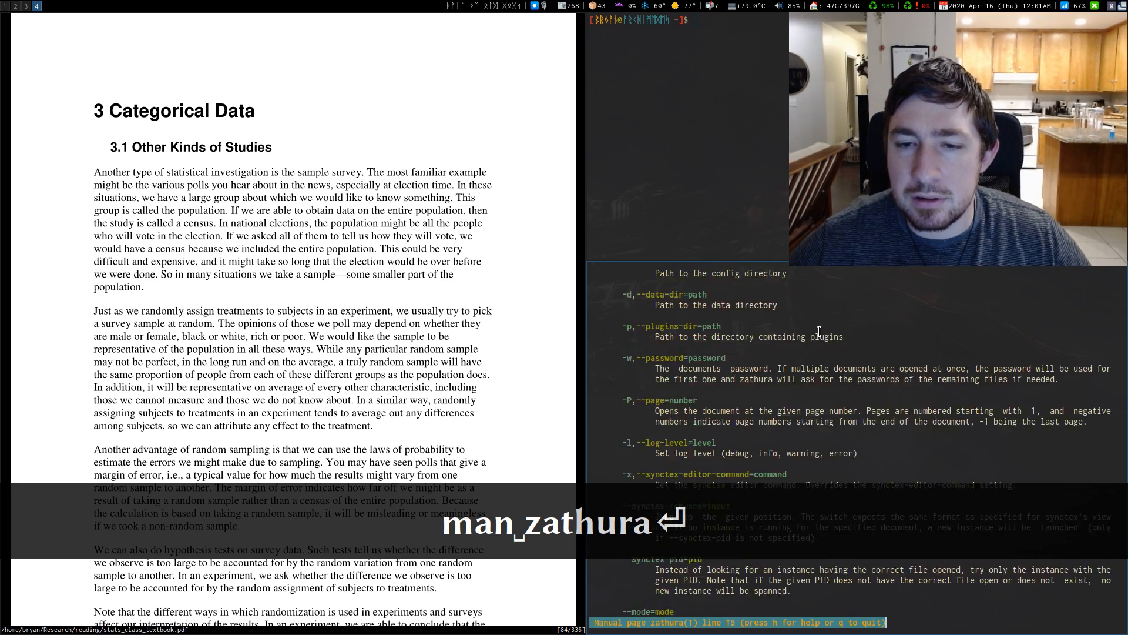
scroll(down, 3)
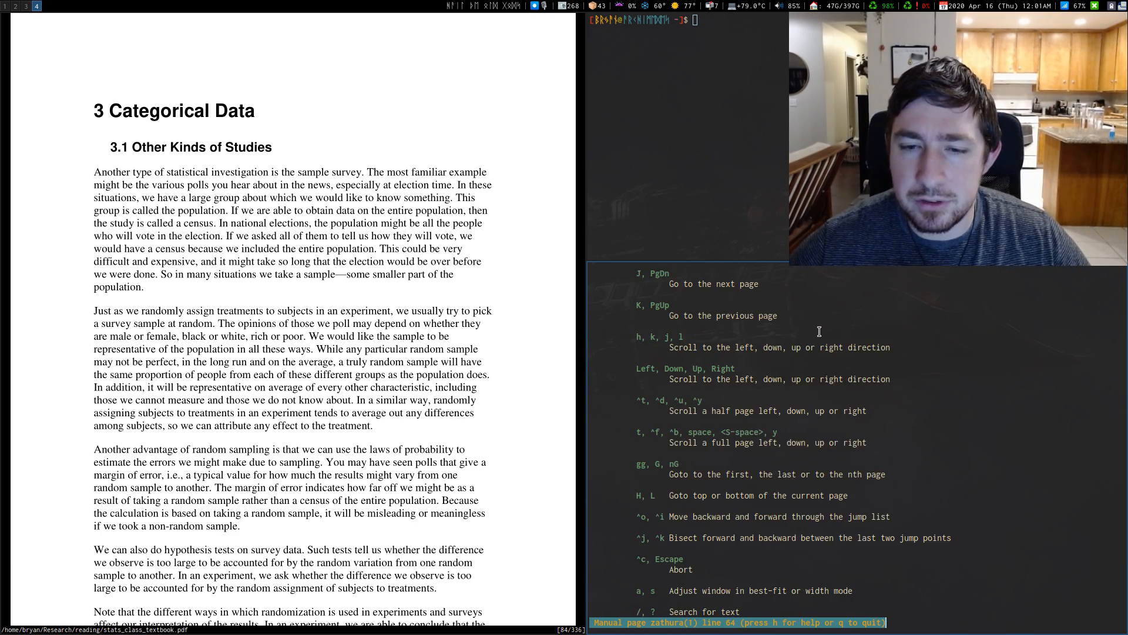
scroll(down, 3)
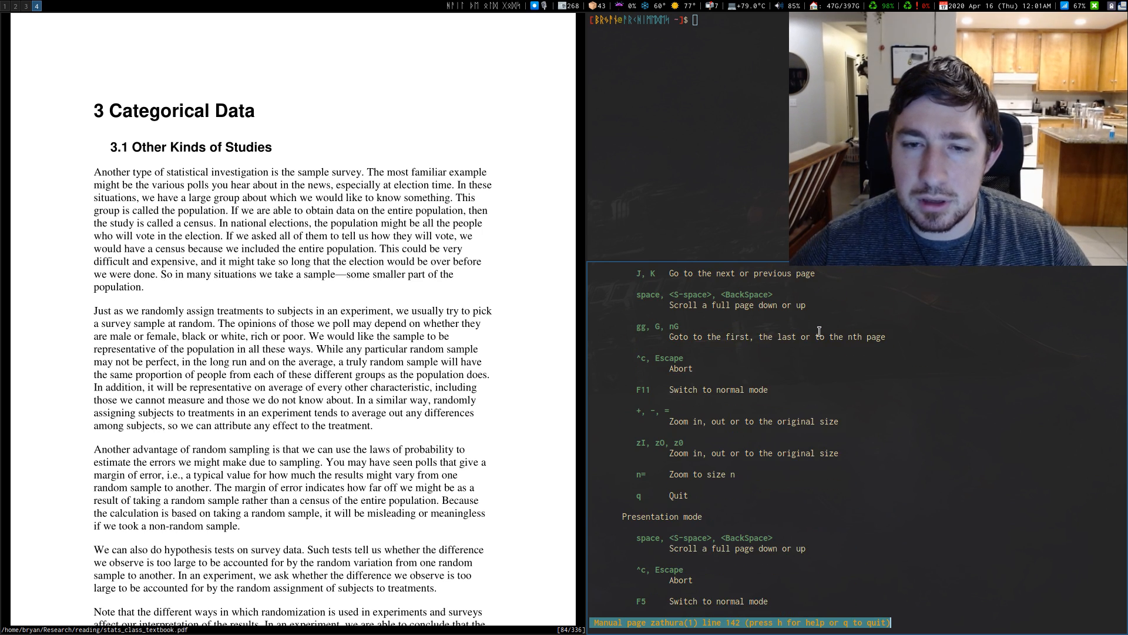
scroll(down, 3)
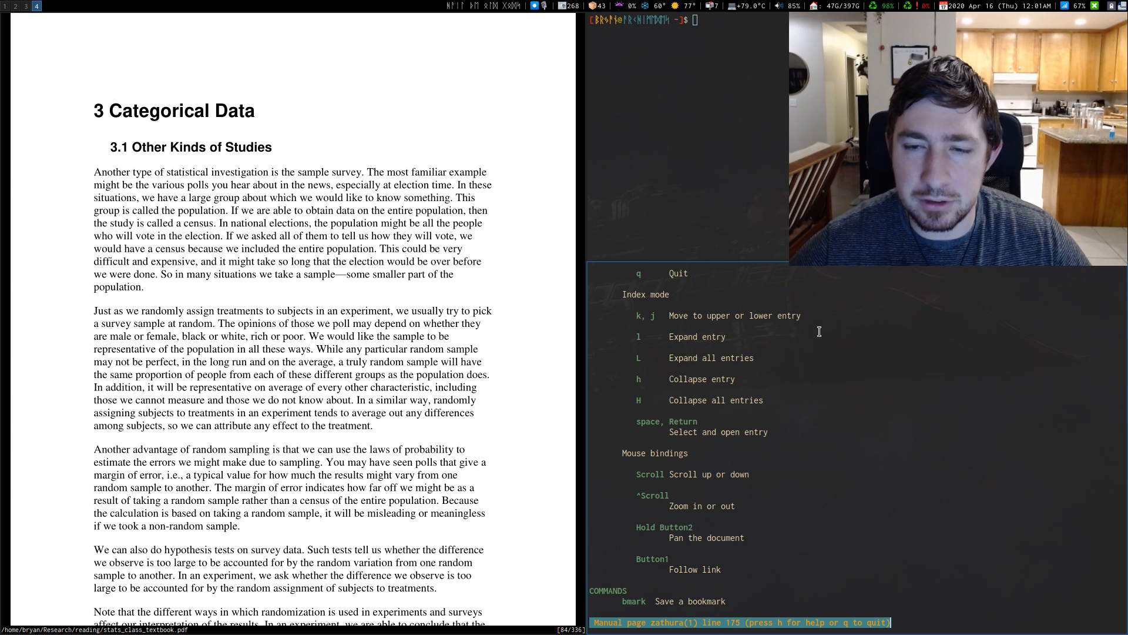
scroll(down, 3)
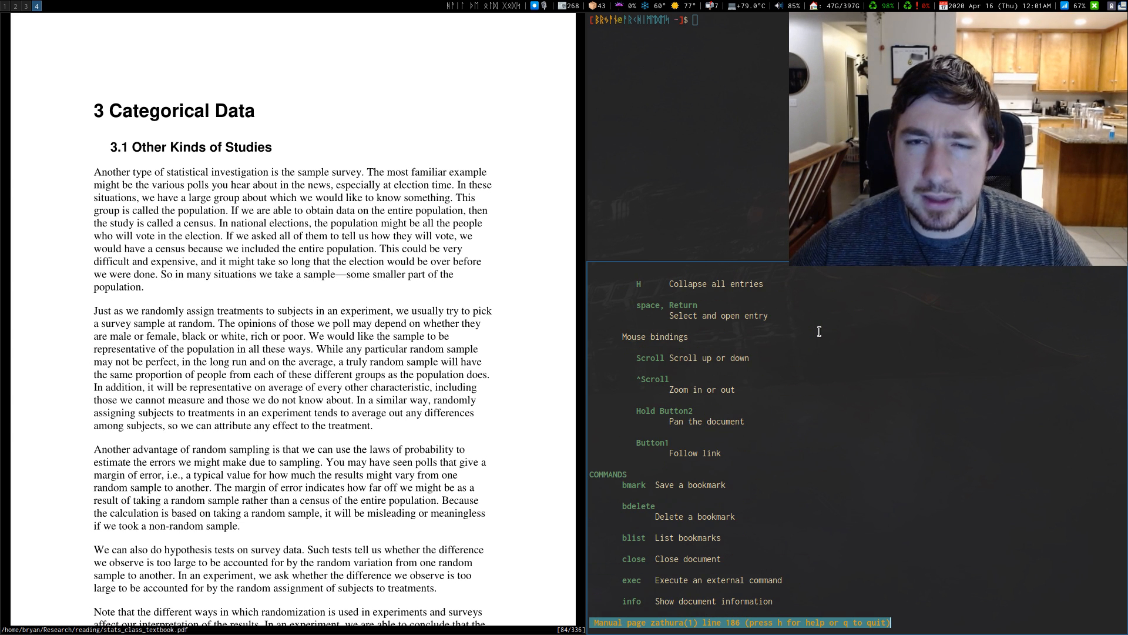
scroll(down, 3)
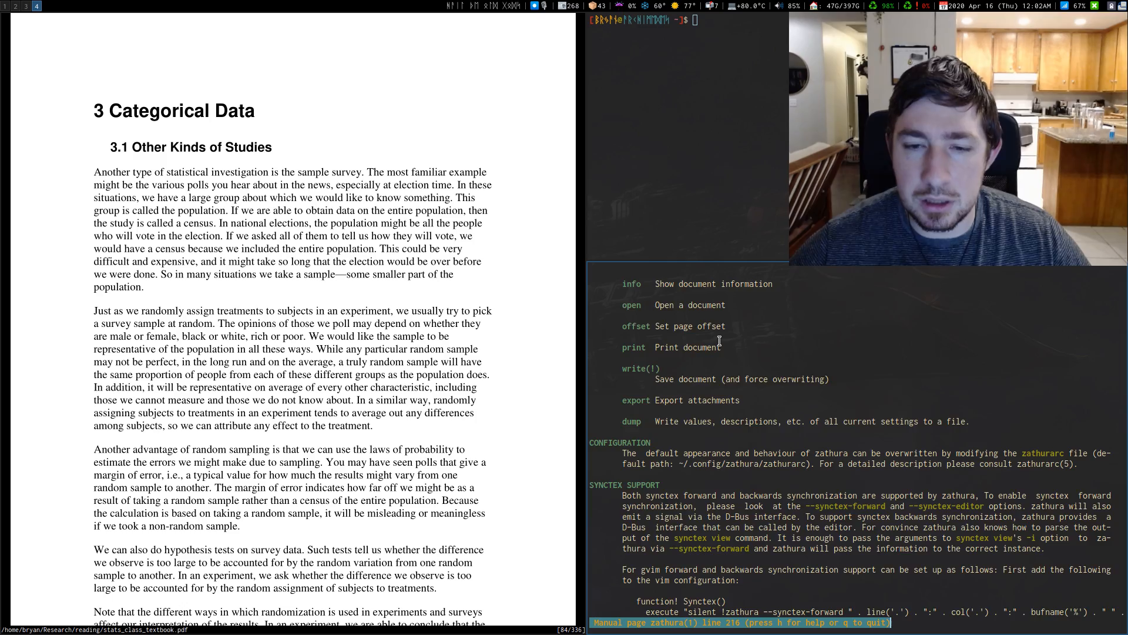
scroll(down, 3)
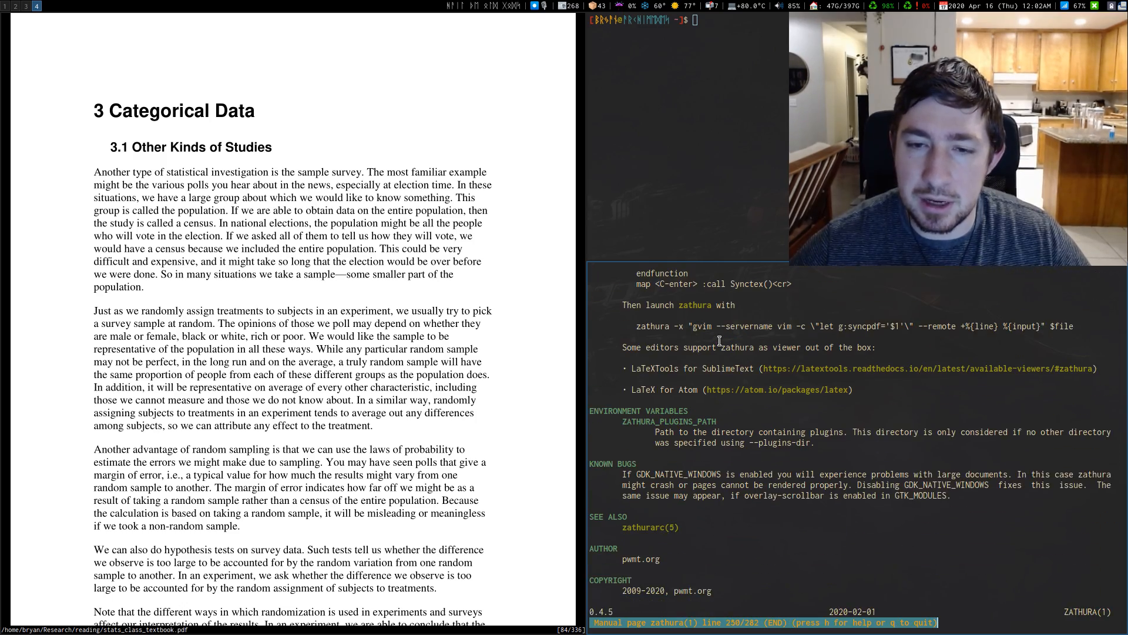
scroll(up, 3)
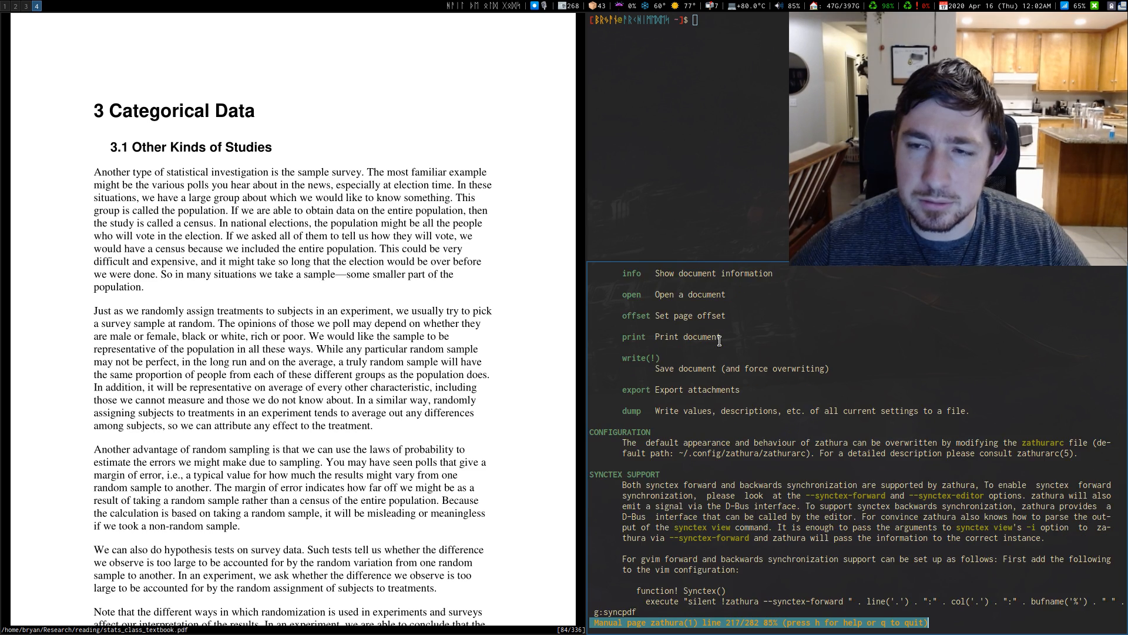
scroll(down, 3)
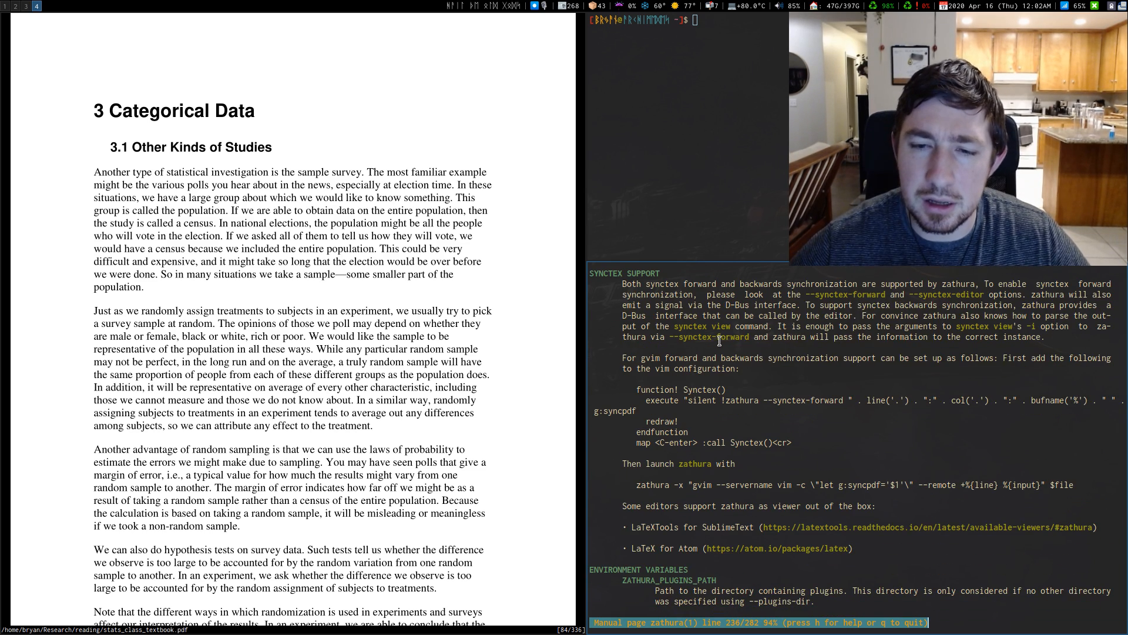
scroll(down, 3)
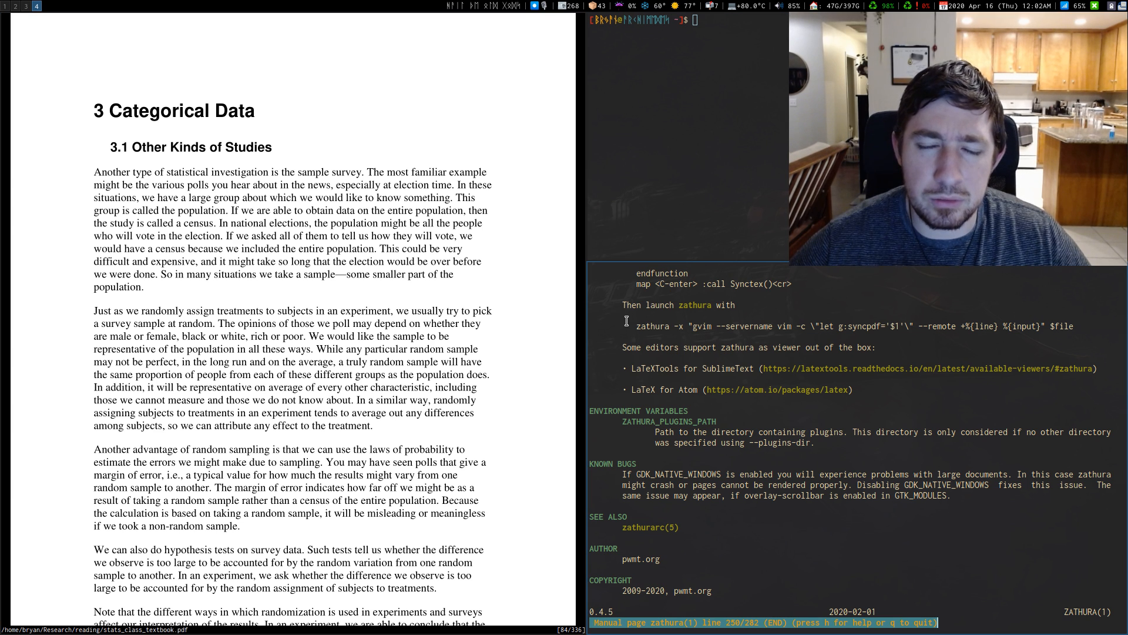
mouse_move(774, 371)
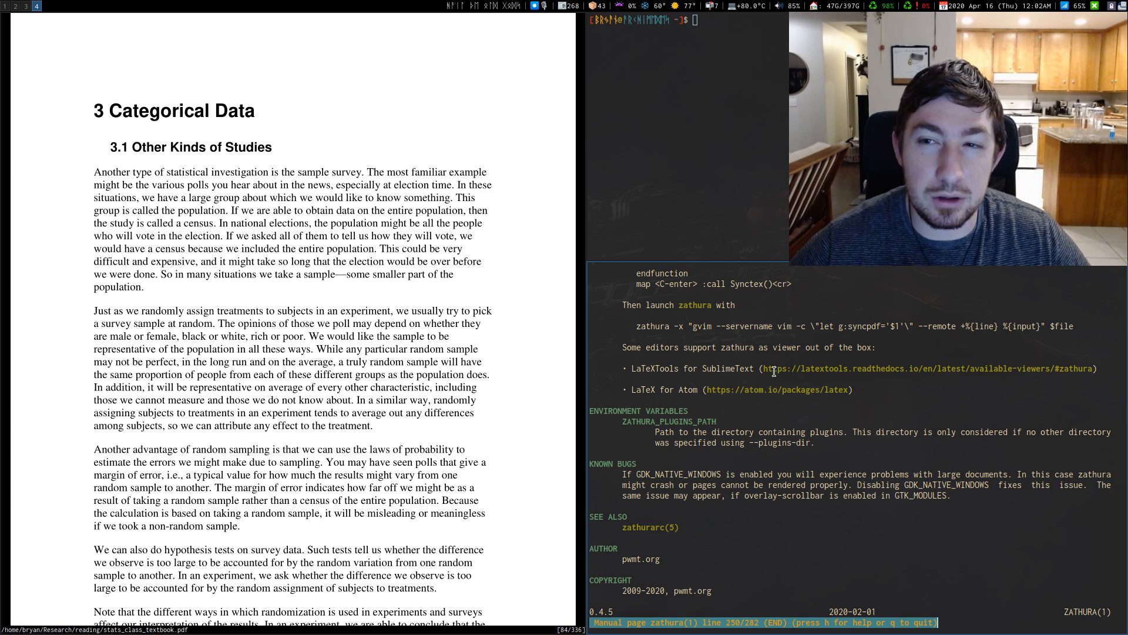
mouse_move(755, 351)
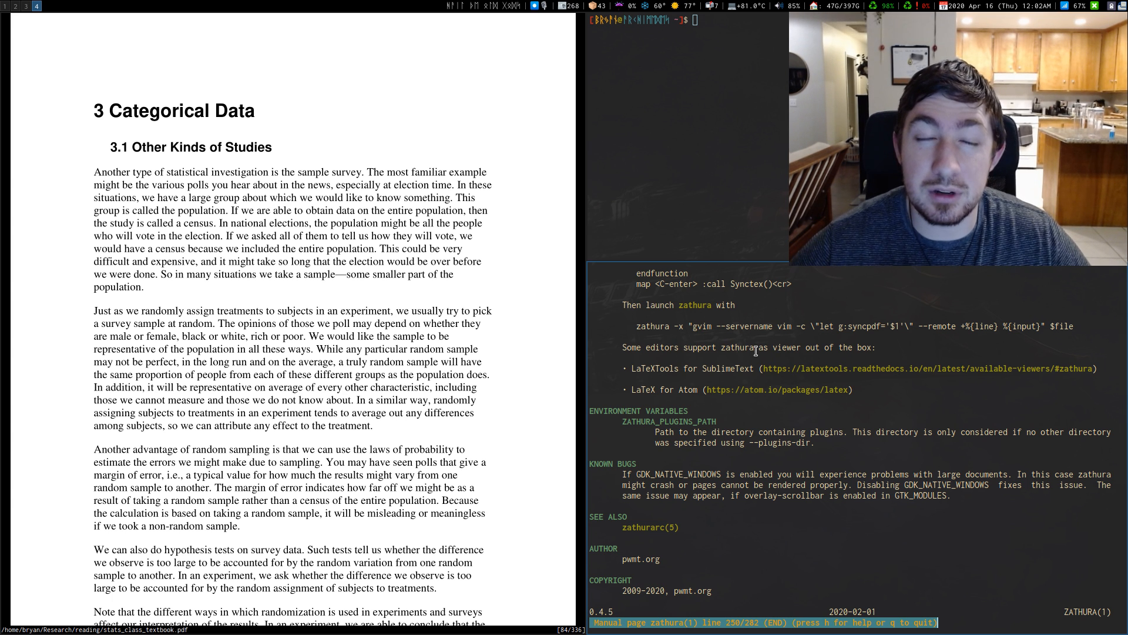
mouse_move(705, 313)
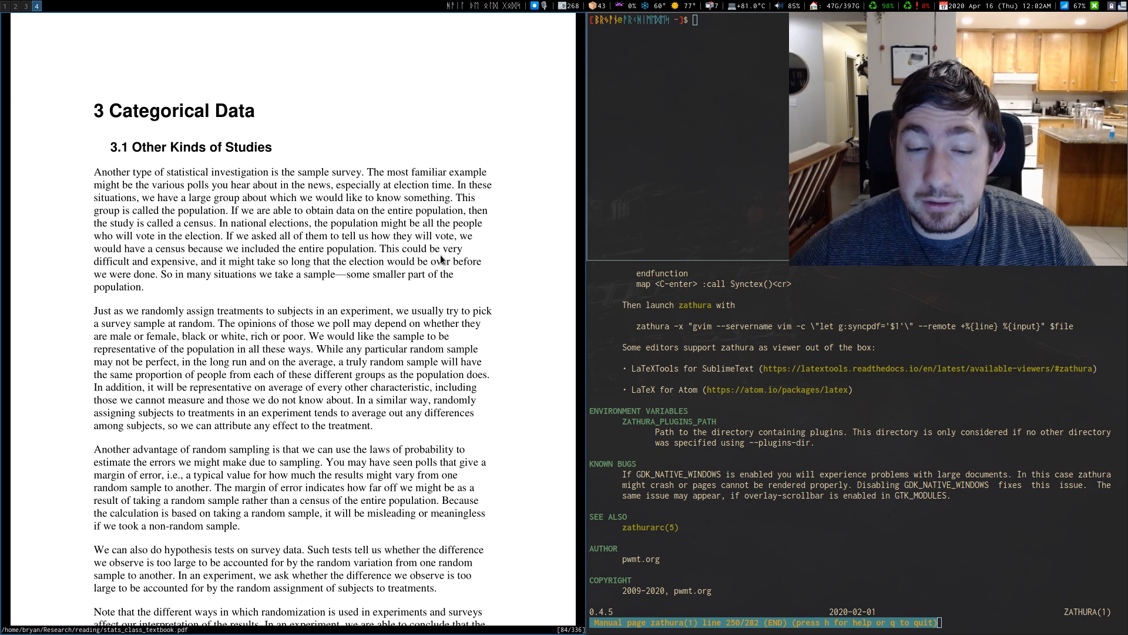
mouse_move(439, 156)
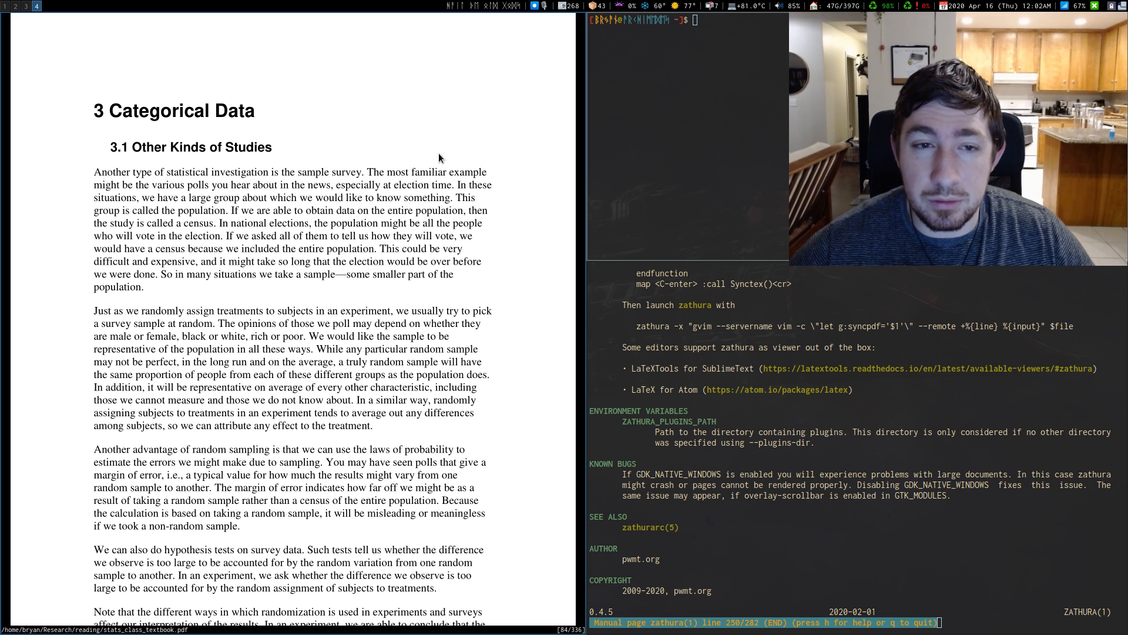
mouse_move(301, 141)
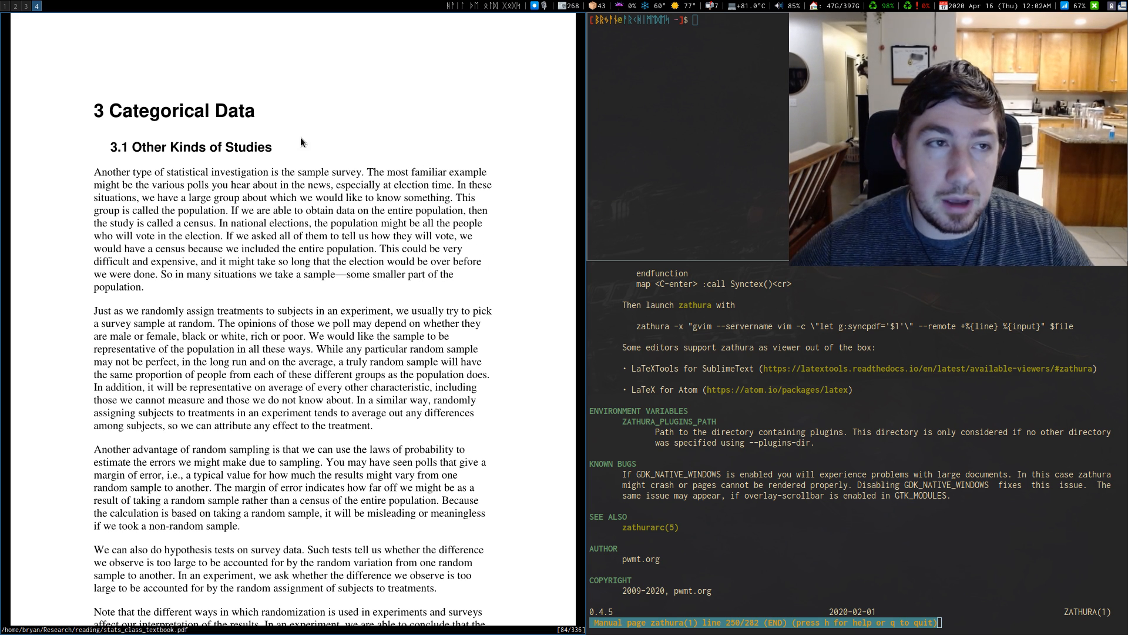
key(super+5)
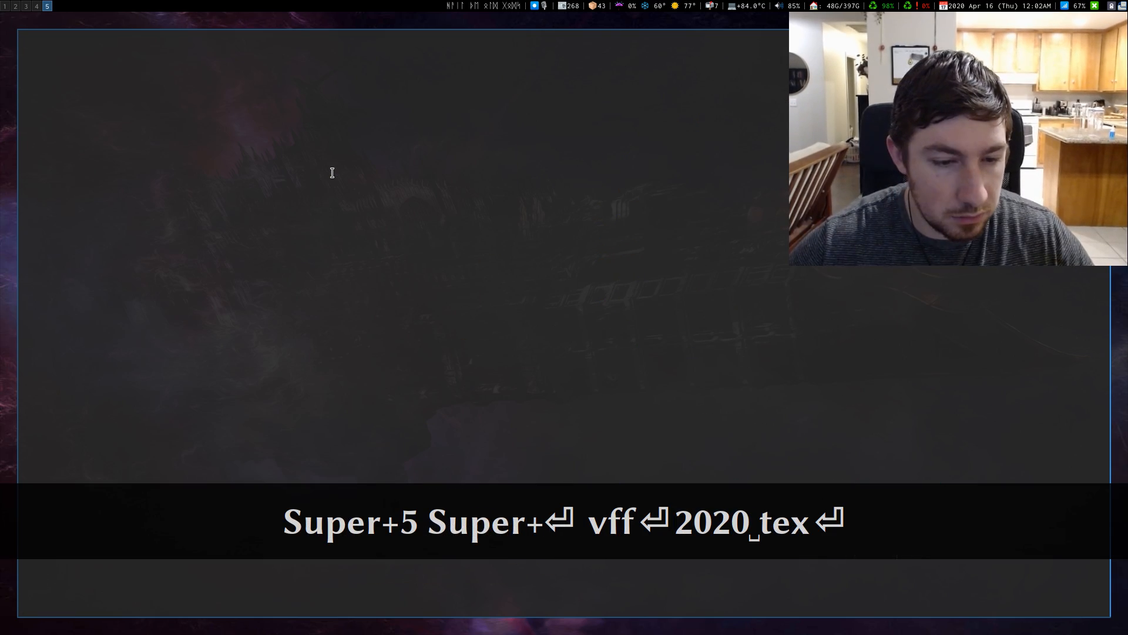
Open the 2020 Medieval York leatherworking notes in Neovim and focus the PDF preview.
key(Return)
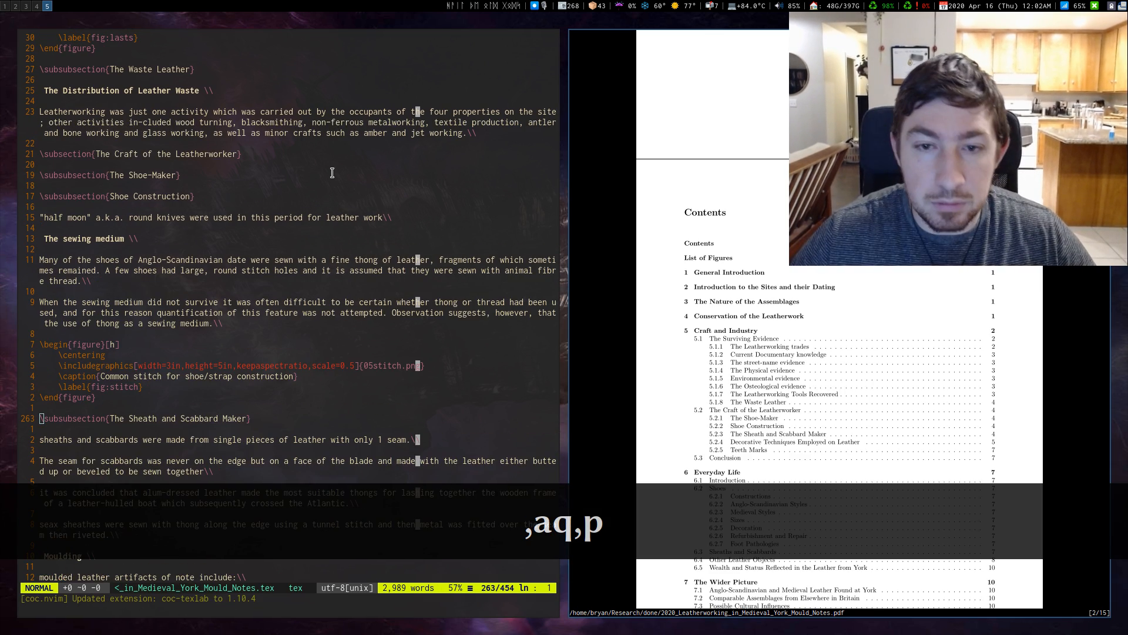
key(Super+h)
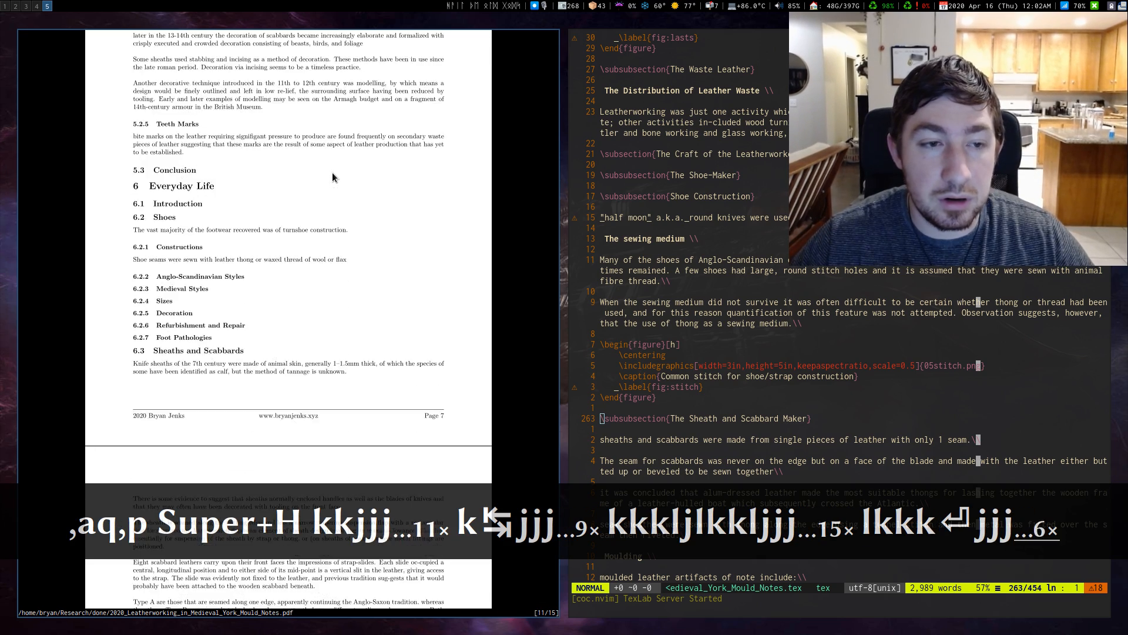
Scroll through the leatherworking PDF, then close the notes and exit Neovim.
scroll(down, 3)
text(:q)
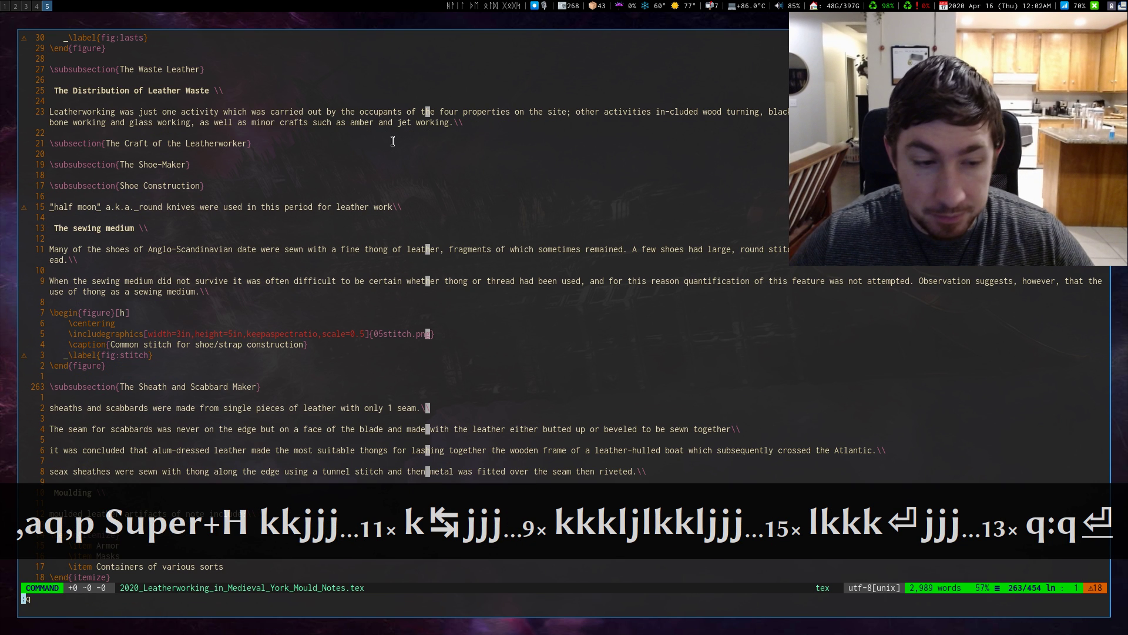
key(Return)
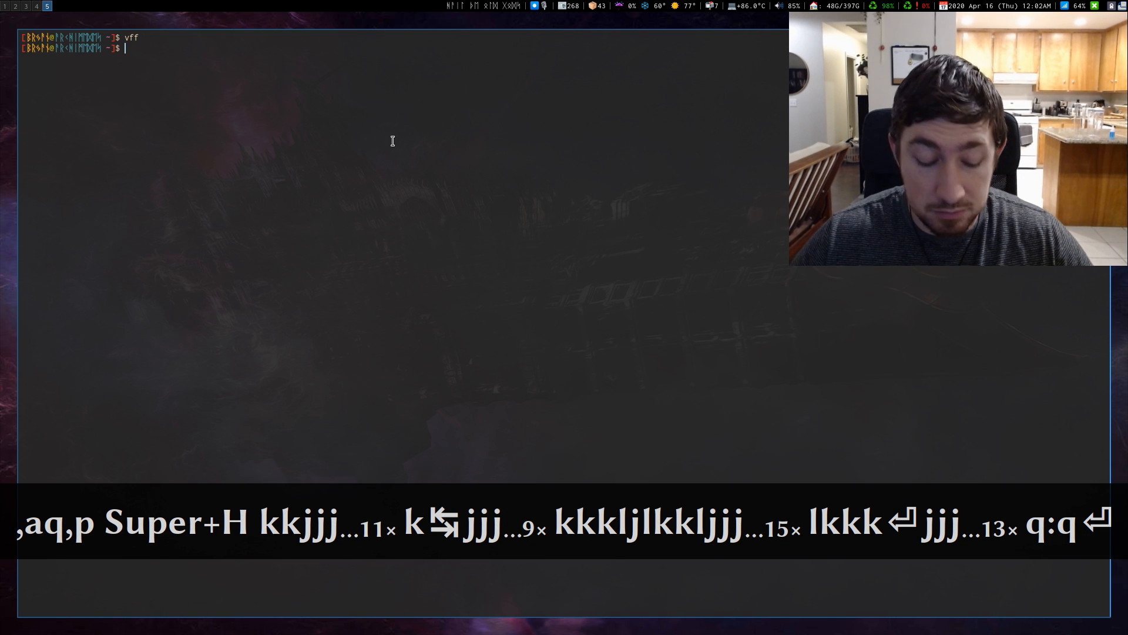